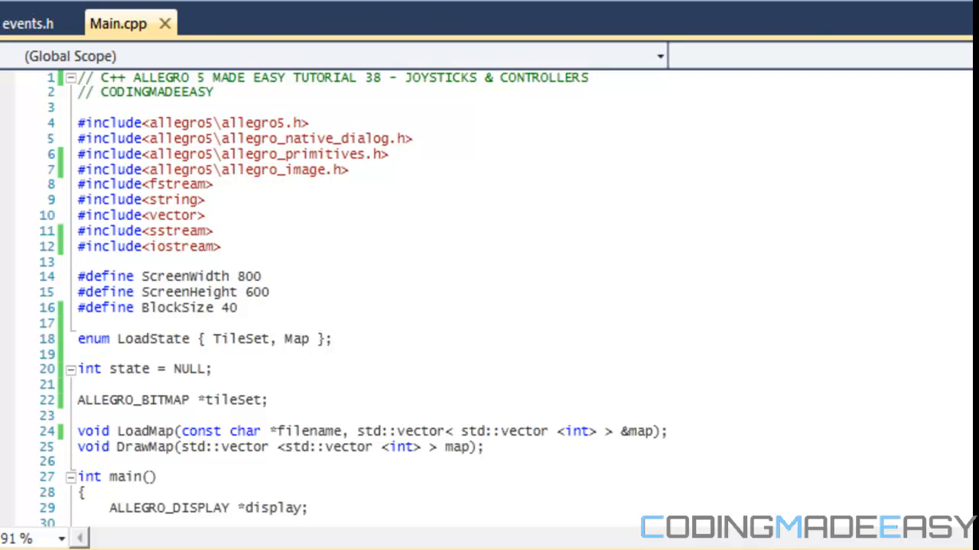
Step: Scroll down and highlight the joystick installation call on line 47
{"action": "scroll", "scroll_direction": "down", "scroll_amount": 3}
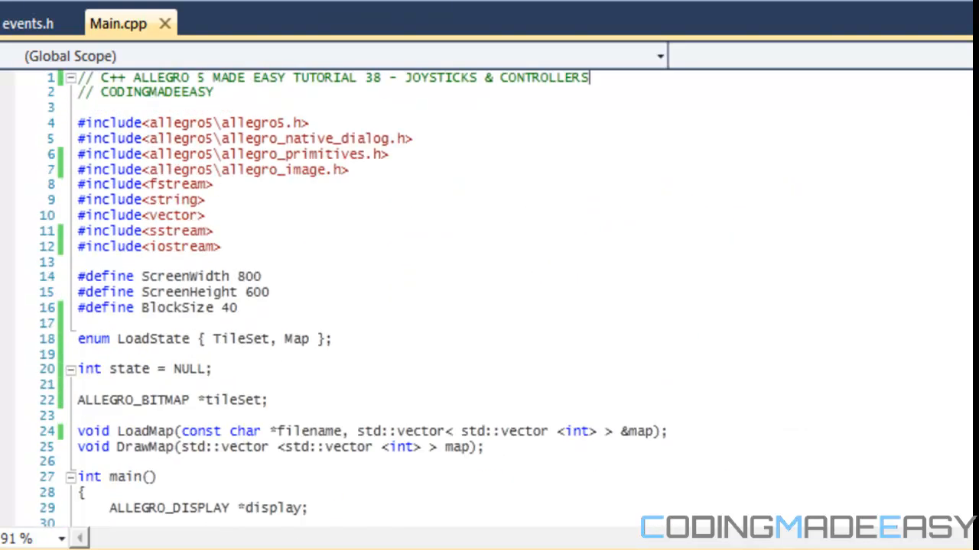
{"action": "scroll", "scroll_direction": "down", "scroll_amount": 3}
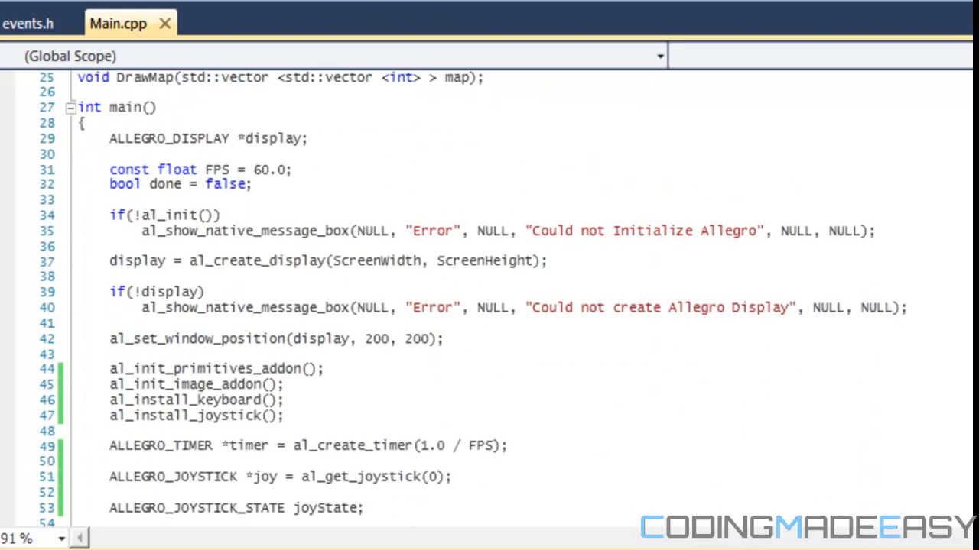
{"action": "scroll", "scroll_direction": "down", "scroll_amount": 3}
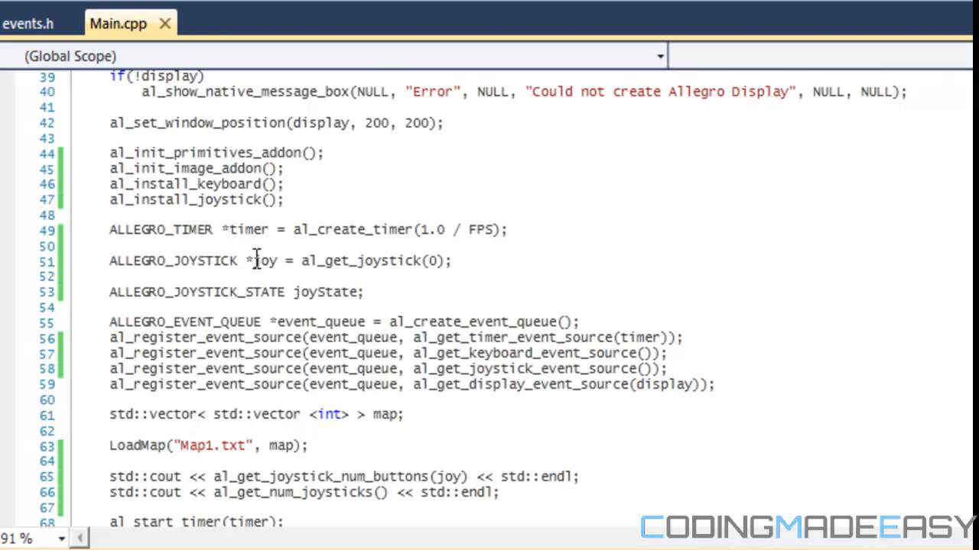
{"action": "mouse_move", "coordinate": [294, 204]}
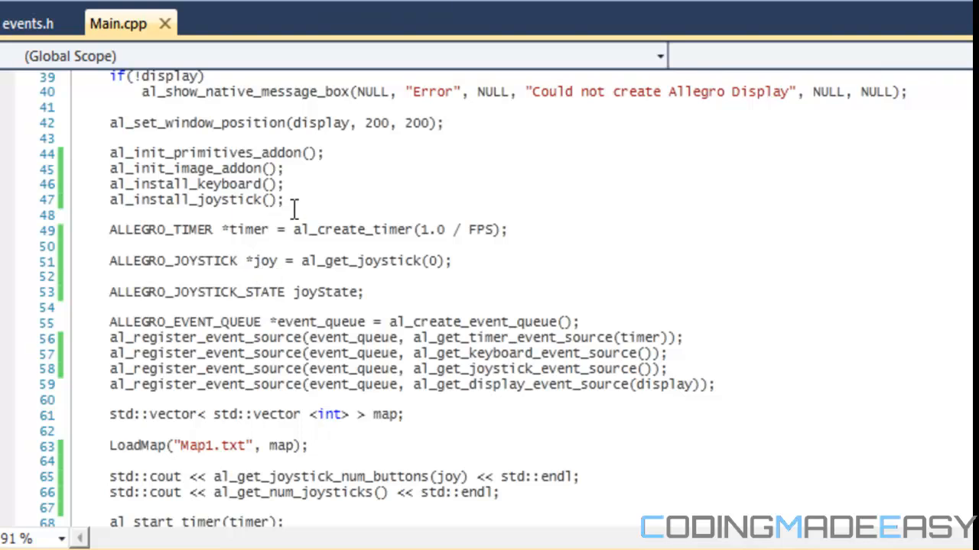
{"action": "left_click_drag", "start_coordinate": [109, 183], "coordinate": [283, 200]}
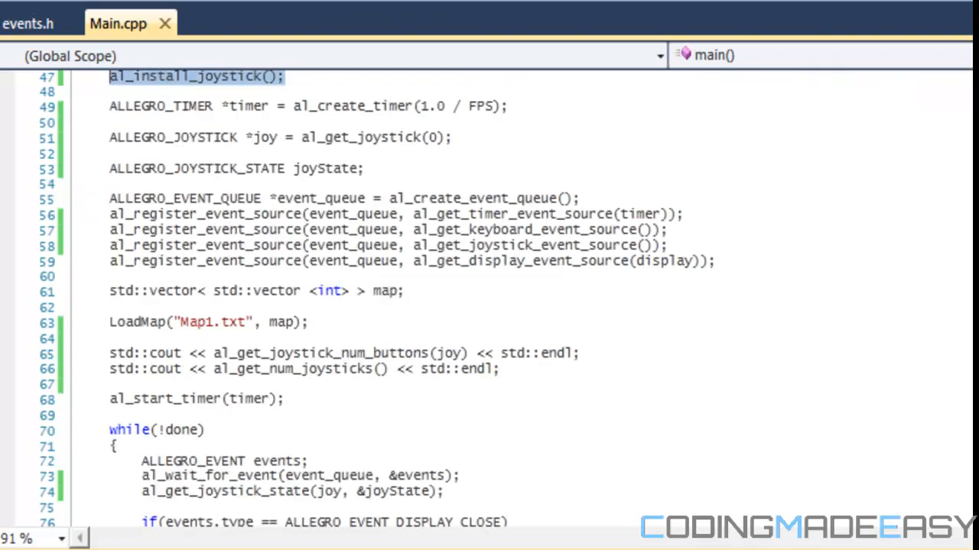
{"action": "scroll", "scroll_direction": "down", "scroll_amount": 3}
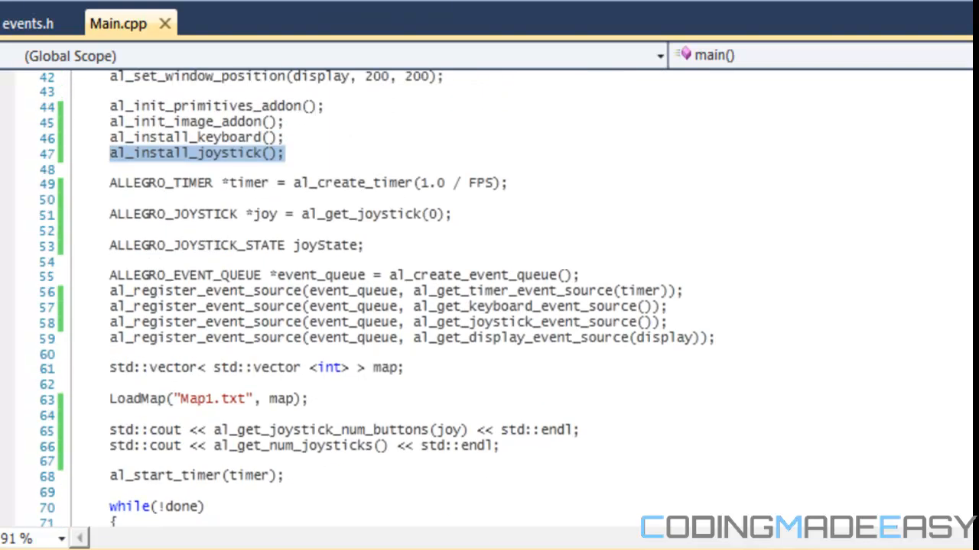
{"action": "mouse_move", "coordinate": [306, 275]}
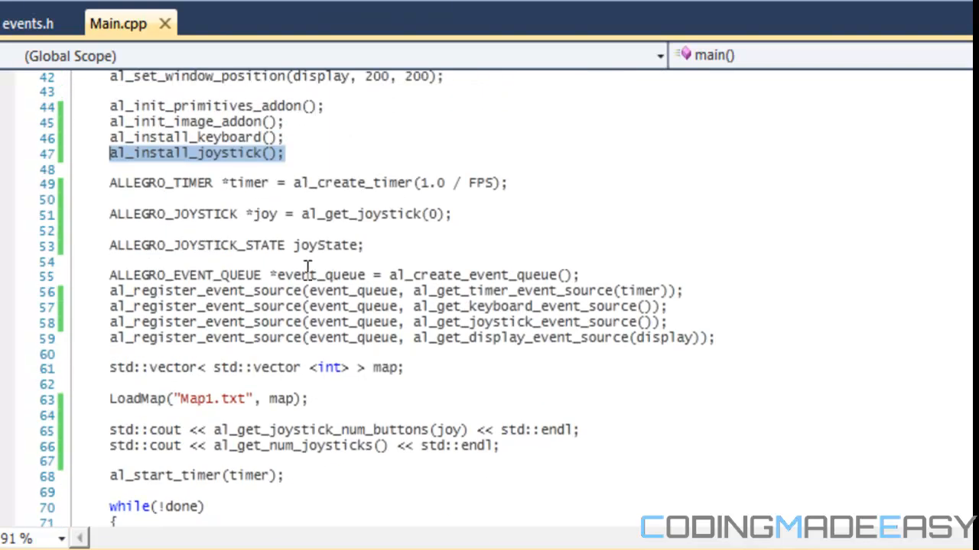
{"action": "mouse_move", "coordinate": [201, 233]}
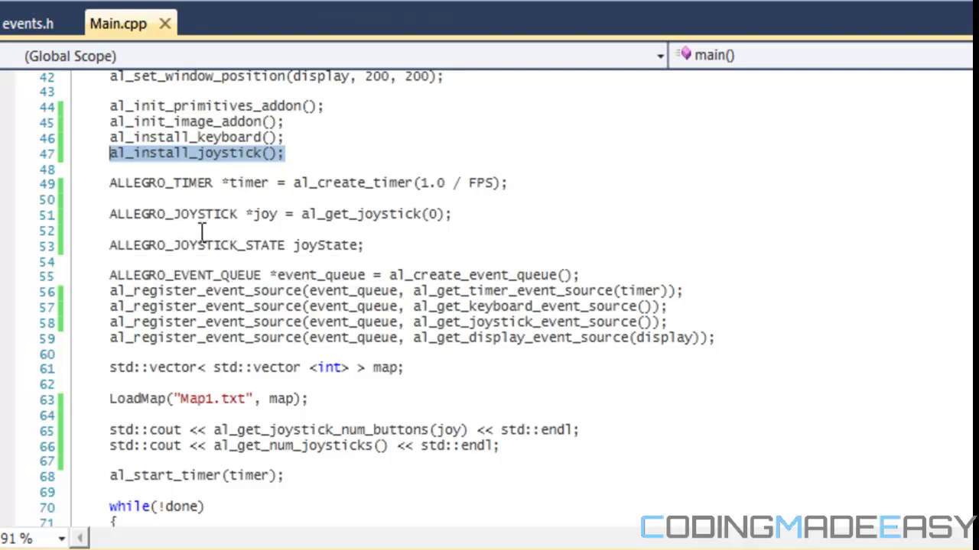
{"action": "mouse_move", "coordinate": [127, 220]}
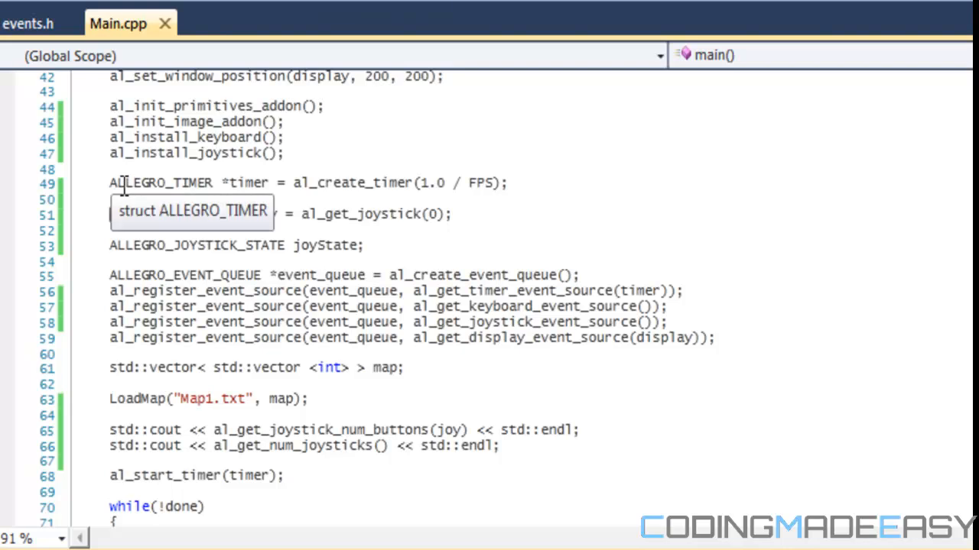
{"action": "mouse_move", "coordinate": [147, 176]}
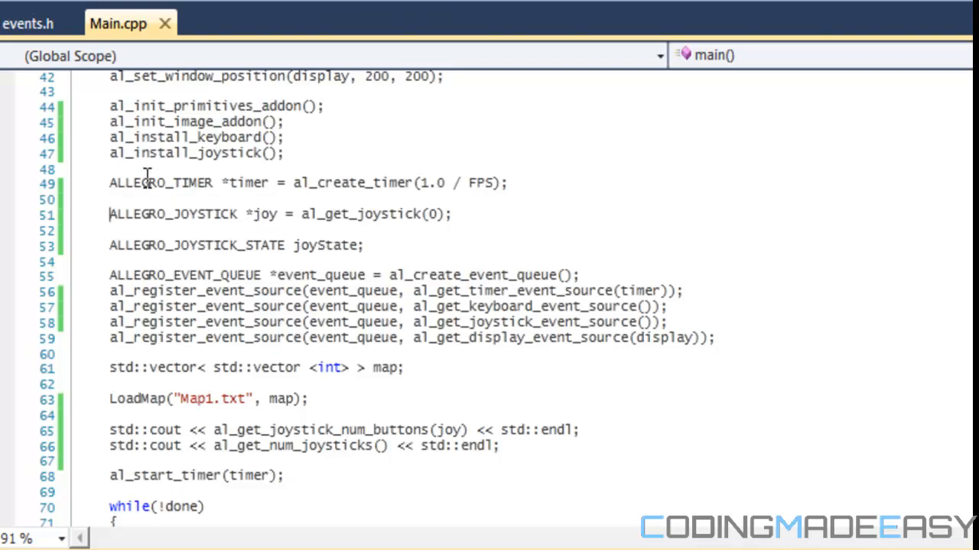
Step: Comment out the joystick handle and joystick state lines with //
{"action": "type", "text": "//"}
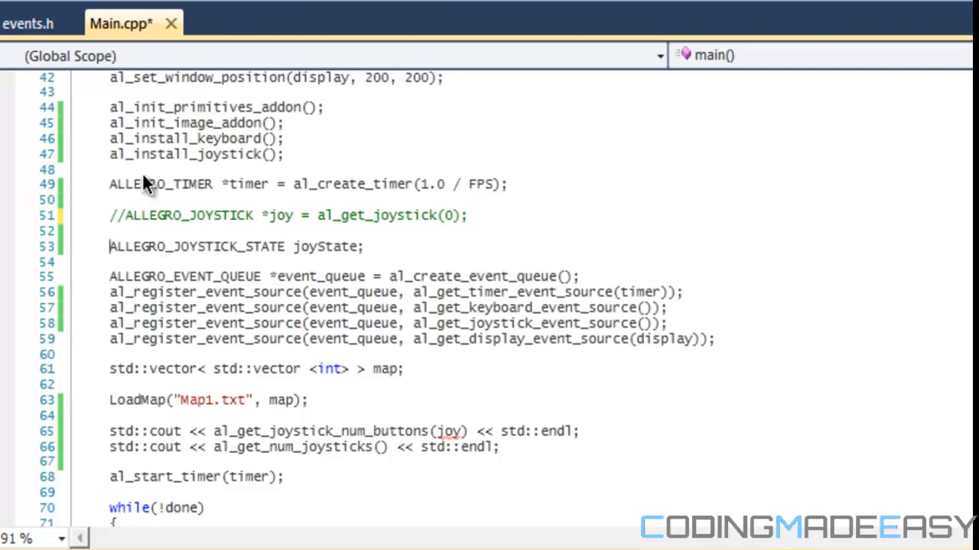
{"action": "type", "text": "//"}
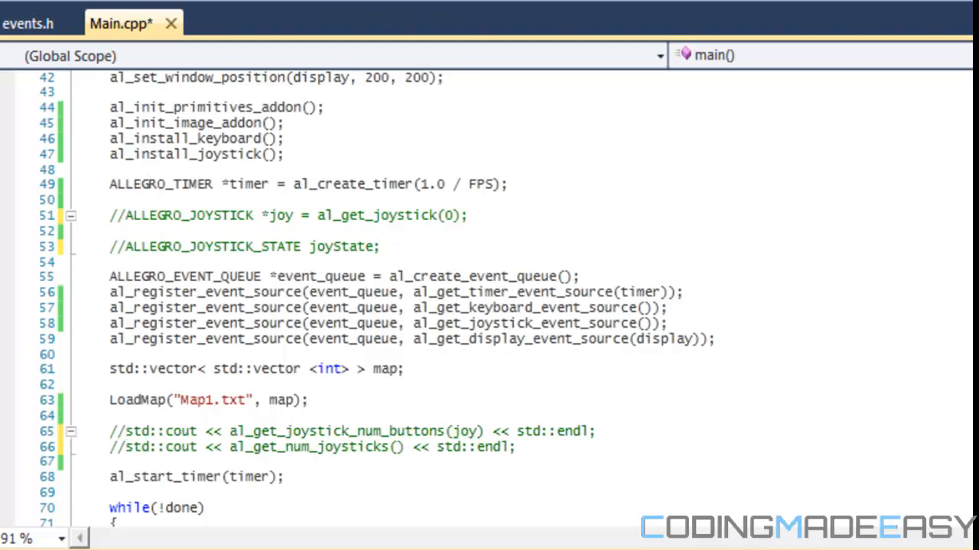
{"action": "scroll", "scroll_direction": "down", "scroll_amount": 3}
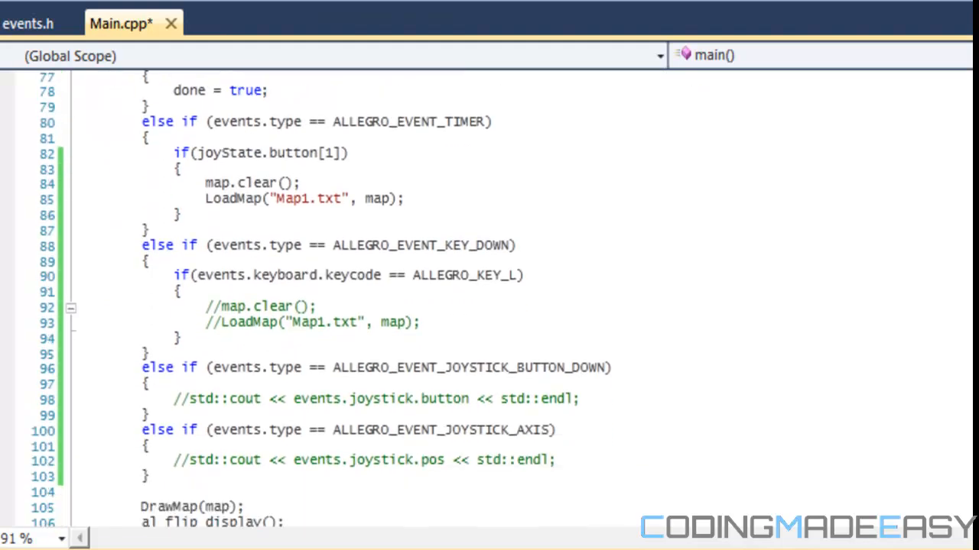
{"action": "scroll", "scroll_direction": "down", "scroll_amount": 3}
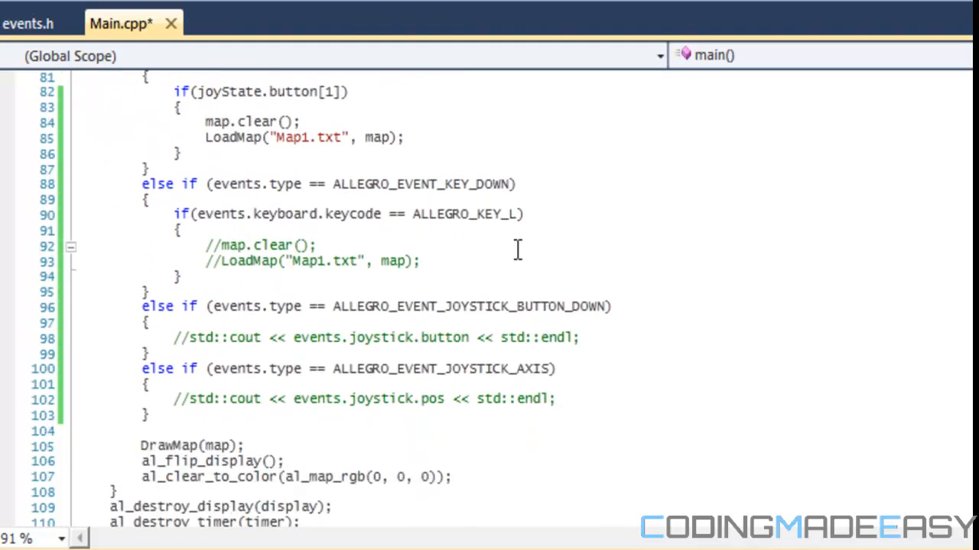
{"action": "mouse_move", "coordinate": [390, 241]}
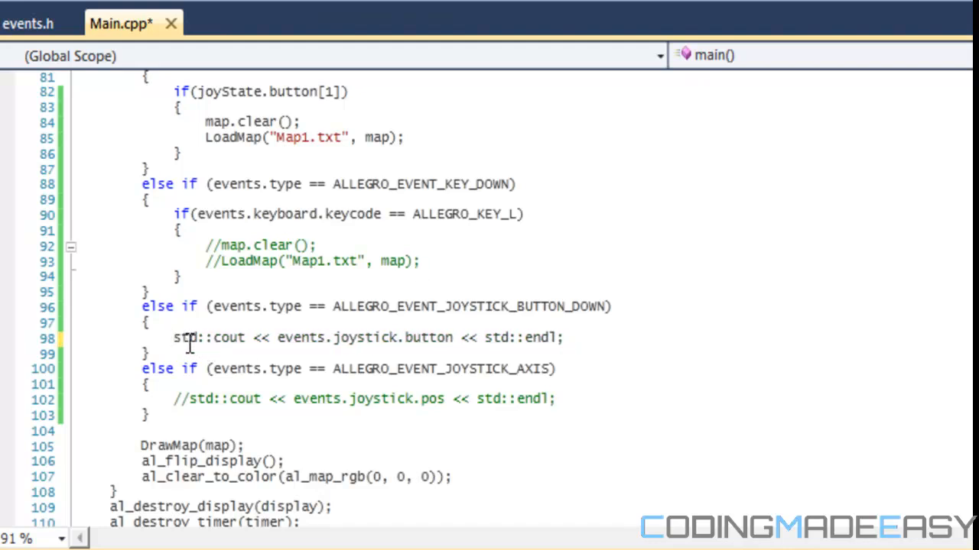
{"action": "mouse_move", "coordinate": [197, 350]}
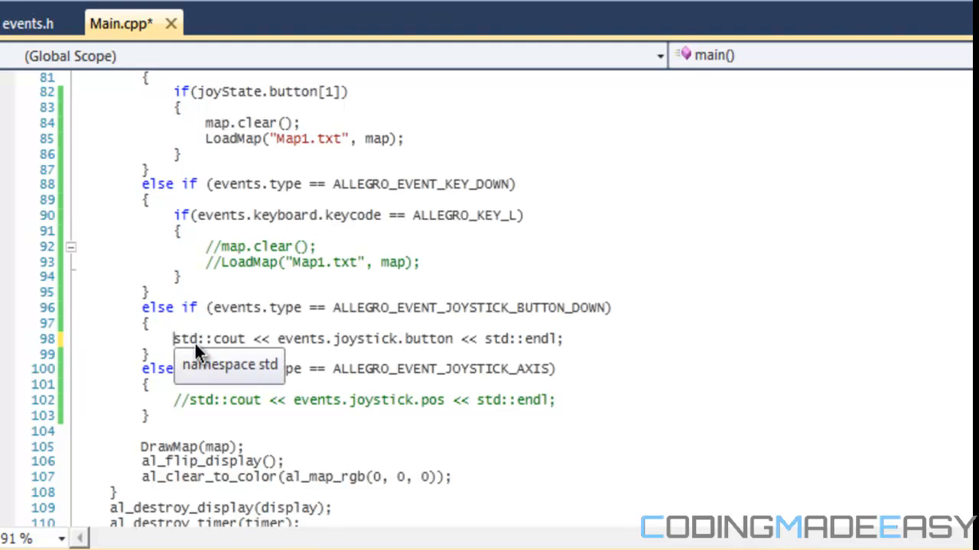
{"action": "mouse_move", "coordinate": [309, 308]}
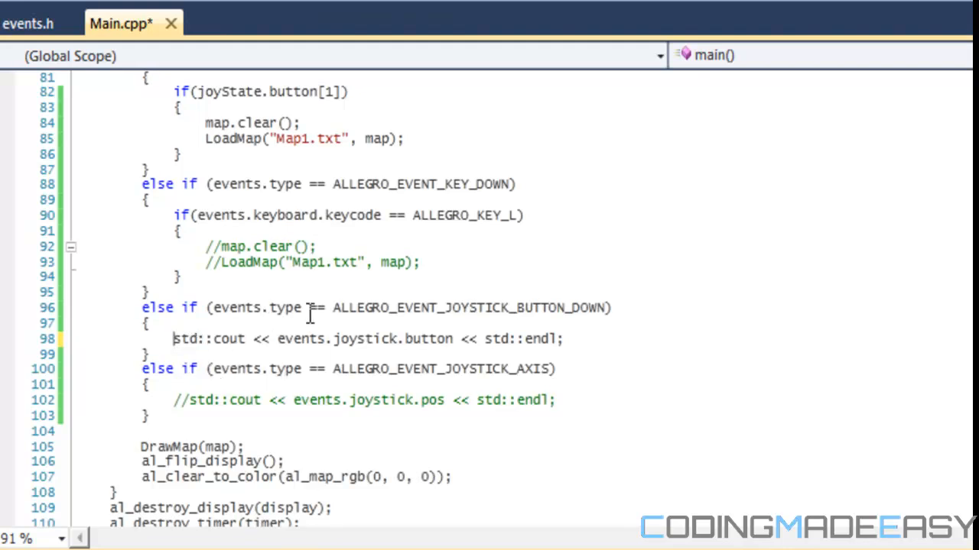
{"action": "mouse_move", "coordinate": [371, 308]}
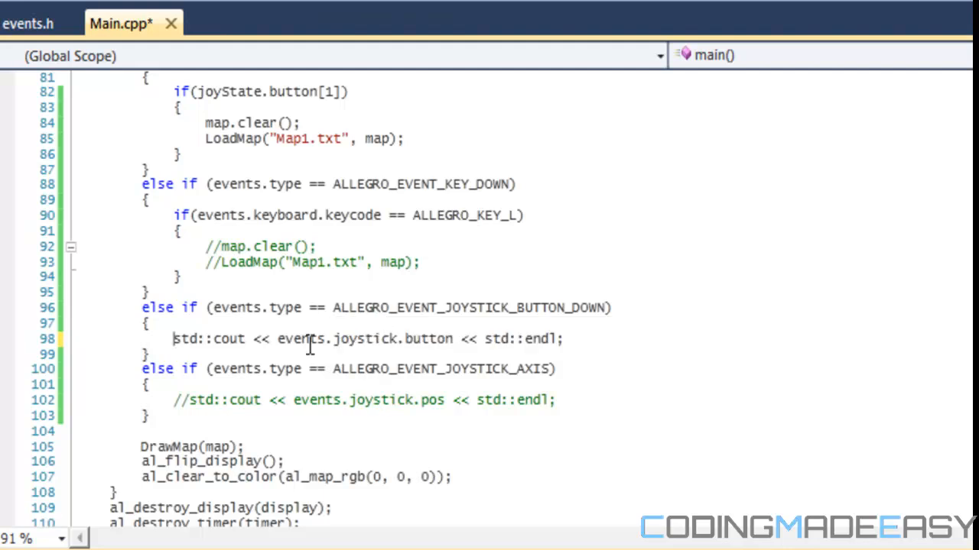
{"action": "mouse_move", "coordinate": [496, 354]}
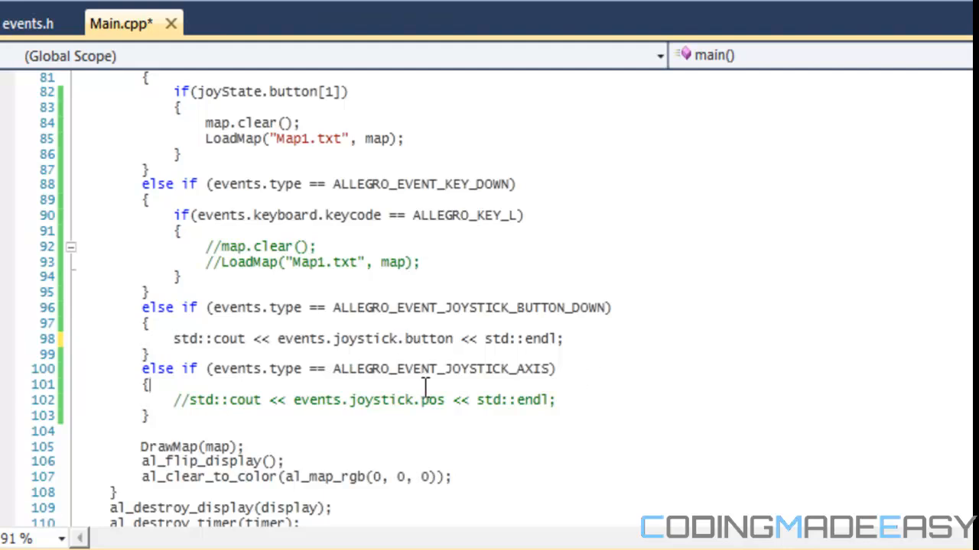
{"action": "mouse_move", "coordinate": [483, 327]}
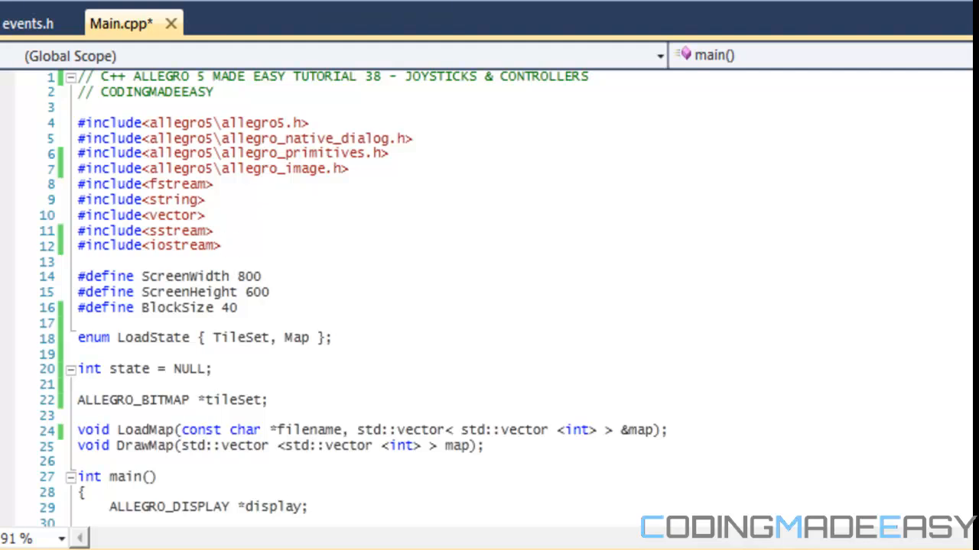
{"action": "scroll", "scroll_direction": "down", "scroll_amount": 3}
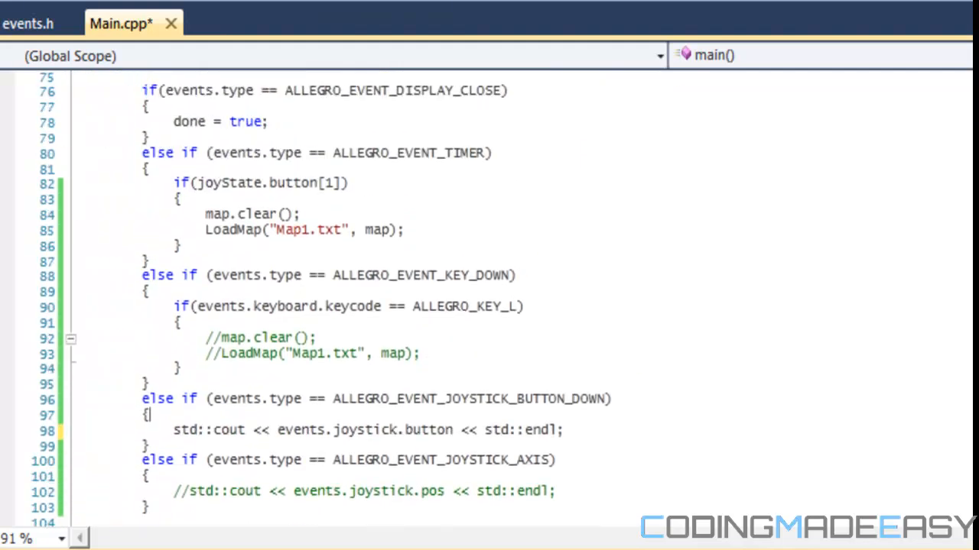
{"action": "scroll", "scroll_direction": "down", "scroll_amount": 3}
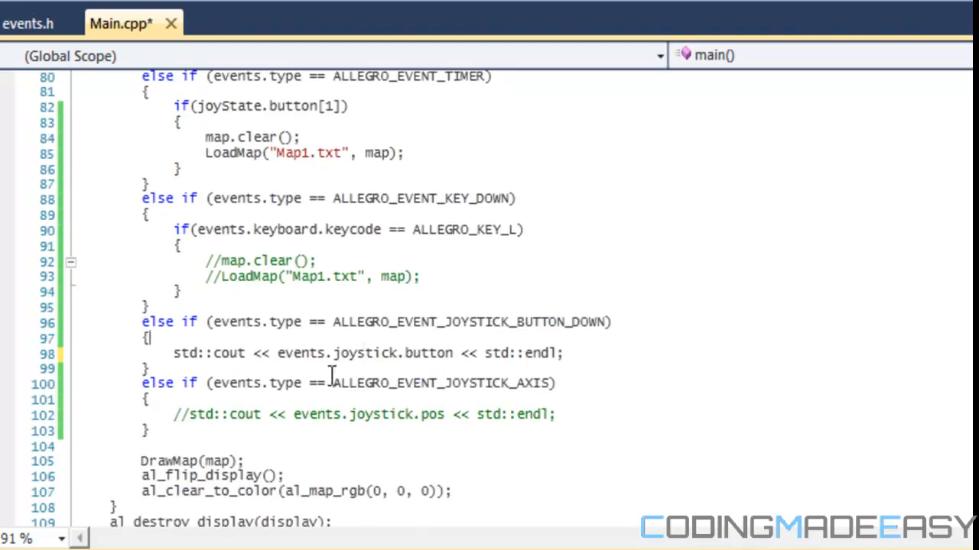
{"action": "mouse_move", "coordinate": [577, 95]}
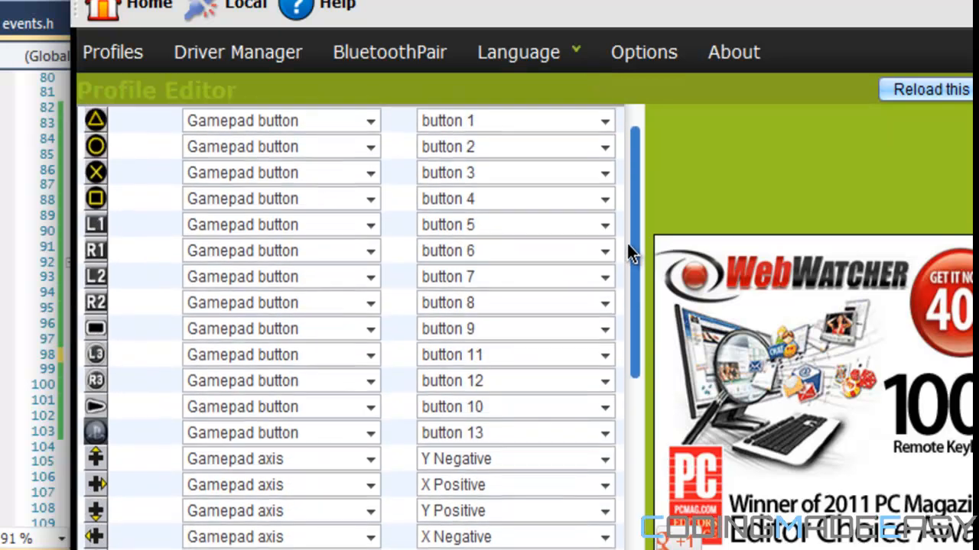
{"action": "left_click", "coordinate": [281, 303]}
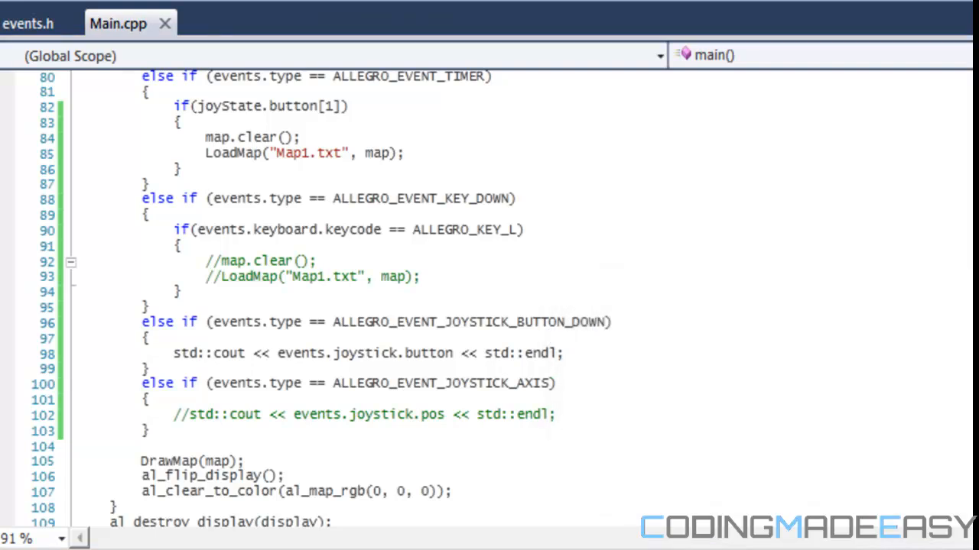
Step: Comment out the joystick polling line and decline running the last successful build
{"action": "scroll", "scroll_direction": "up", "scroll_amount": 3}
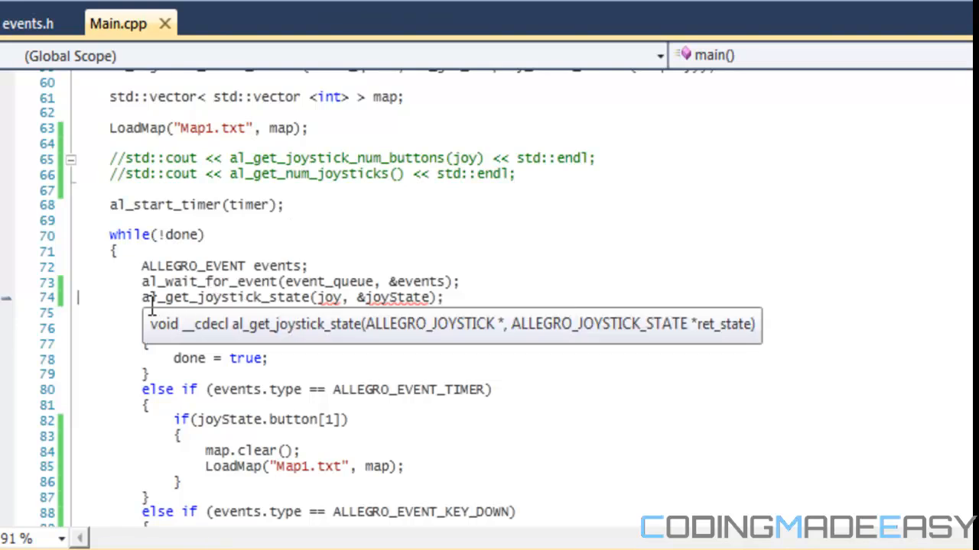
{"action": "type", "text": "//"}
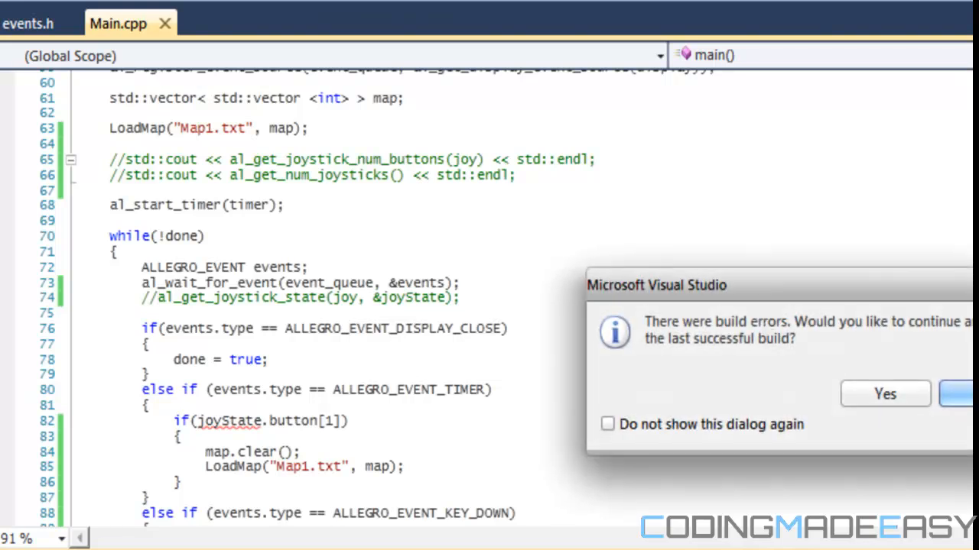
{"action": "left_click", "coordinate": [885, 394]}
{"action": "type", "text": " */"}
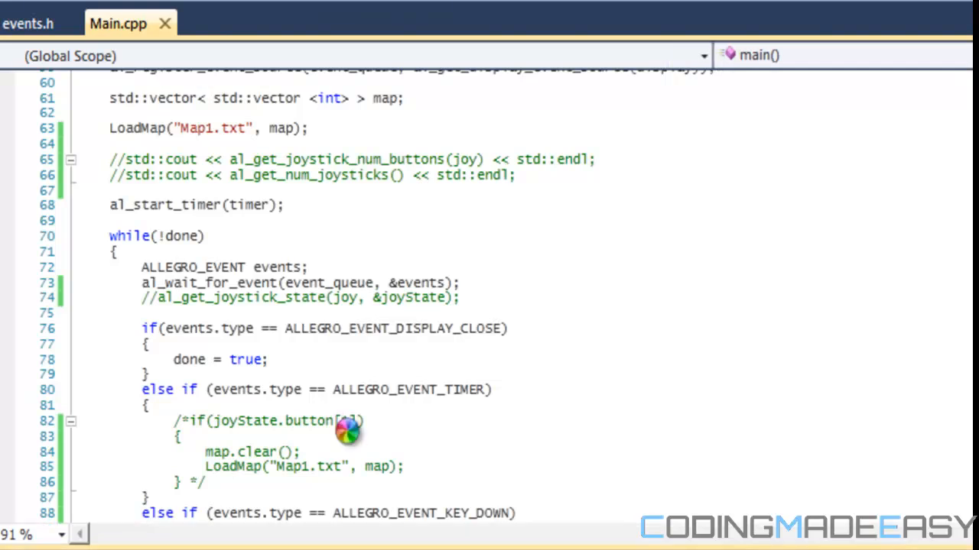
Step: Build and run the game with F5 to watch the printed button numbers
{"action": "key", "text": "F5"}
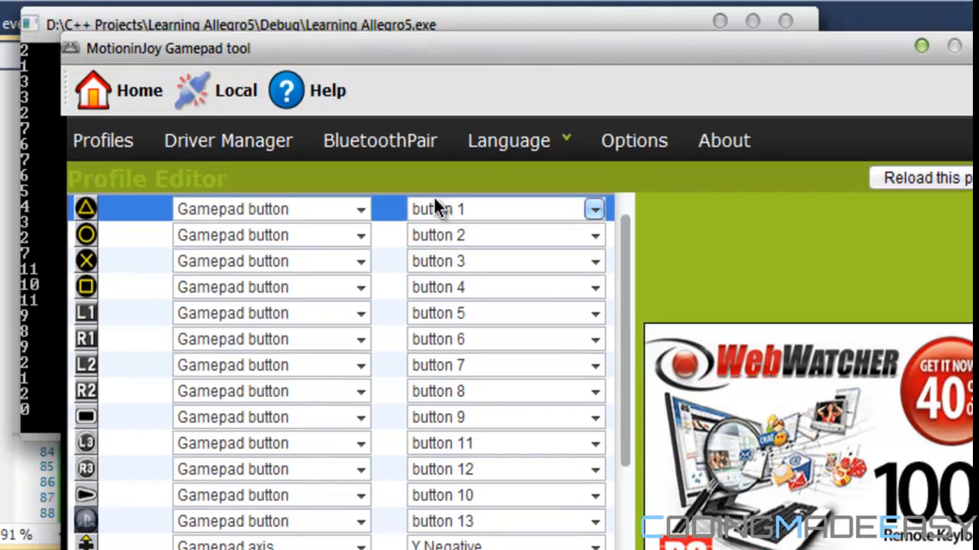
{"action": "mouse_move", "coordinate": [468, 221]}
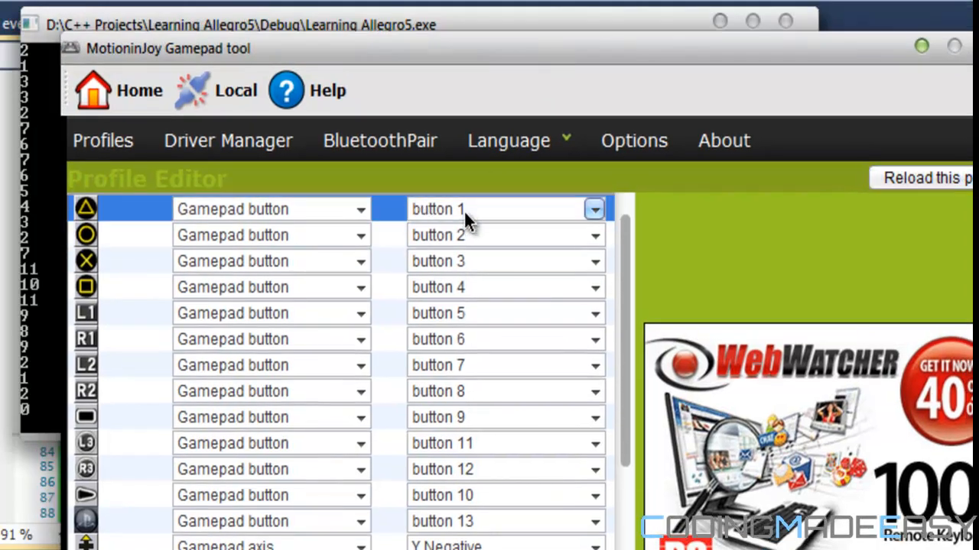
{"action": "mouse_move", "coordinate": [459, 224]}
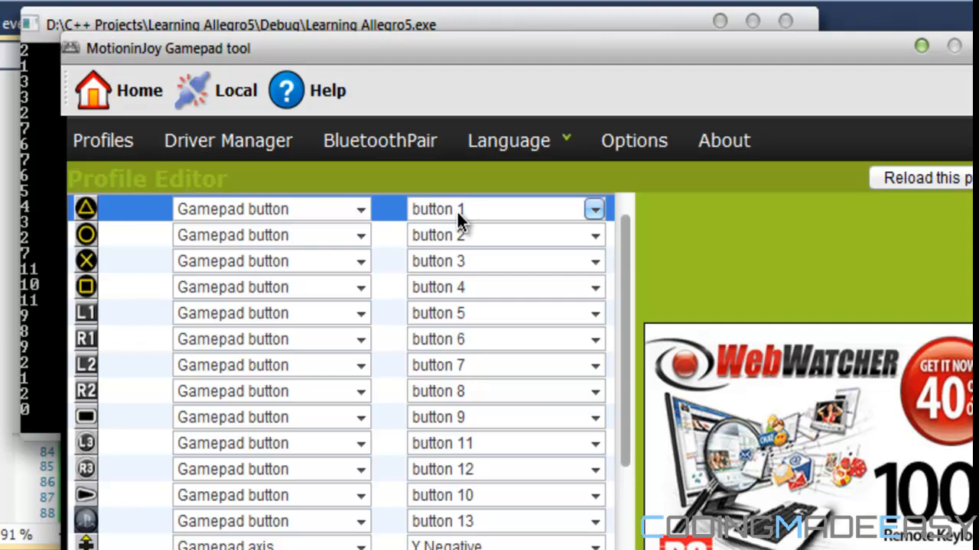
{"action": "mouse_move", "coordinate": [432, 222]}
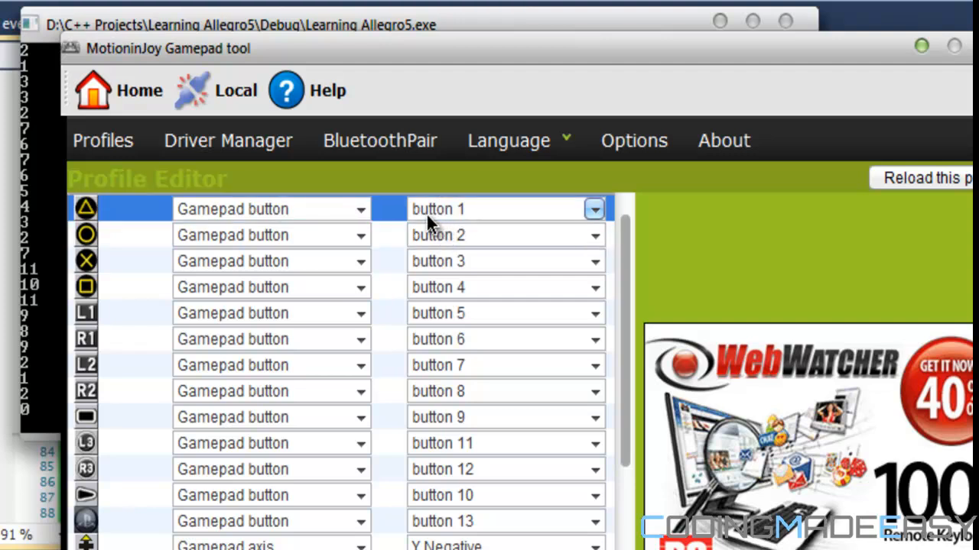
{"action": "mouse_move", "coordinate": [441, 224]}
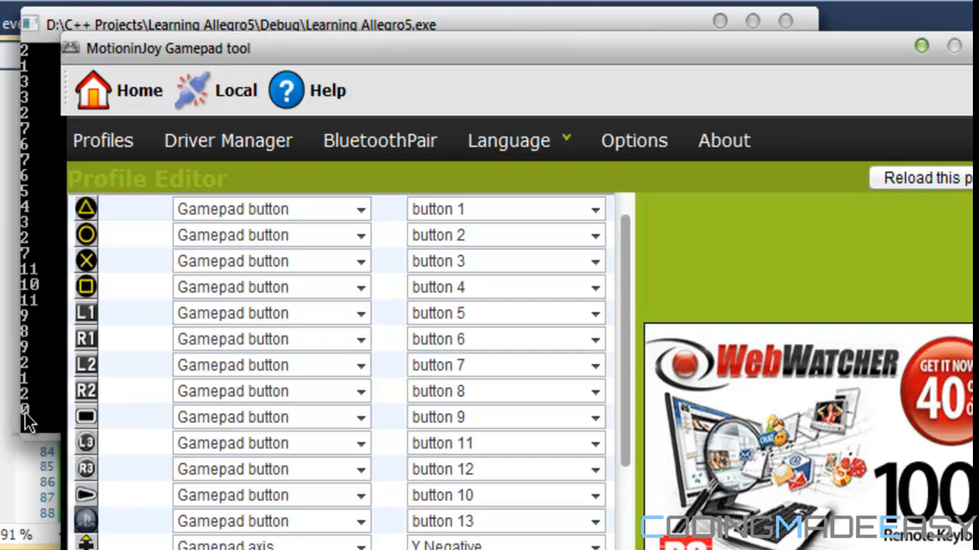
{"action": "mouse_move", "coordinate": [682, 327]}
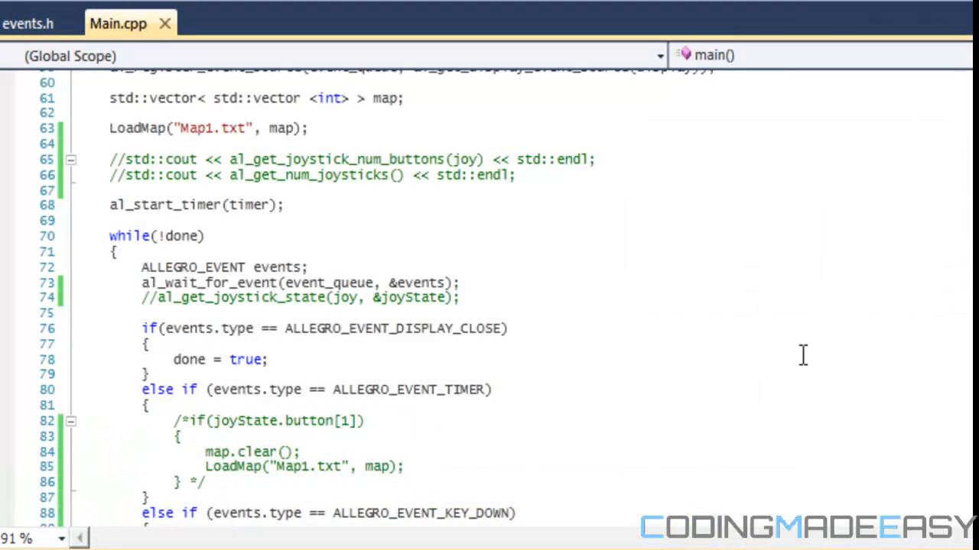
Step: Scroll Main.cpp down to the JOYSTICK_BUTTON_DOWN and JOYSTICK_AXIS handlers
{"action": "scroll", "scroll_direction": "down", "scroll_amount": 3}
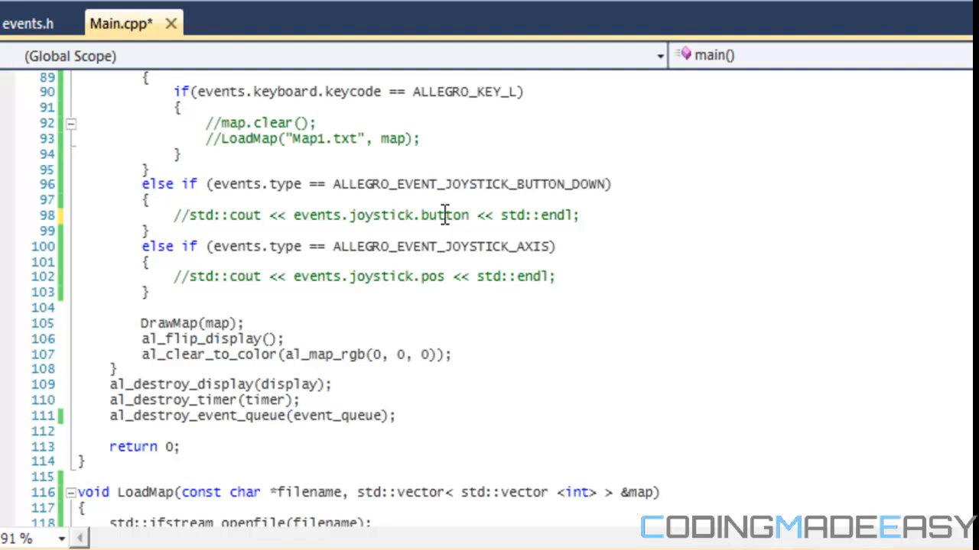
{"action": "mouse_move", "coordinate": [223, 223]}
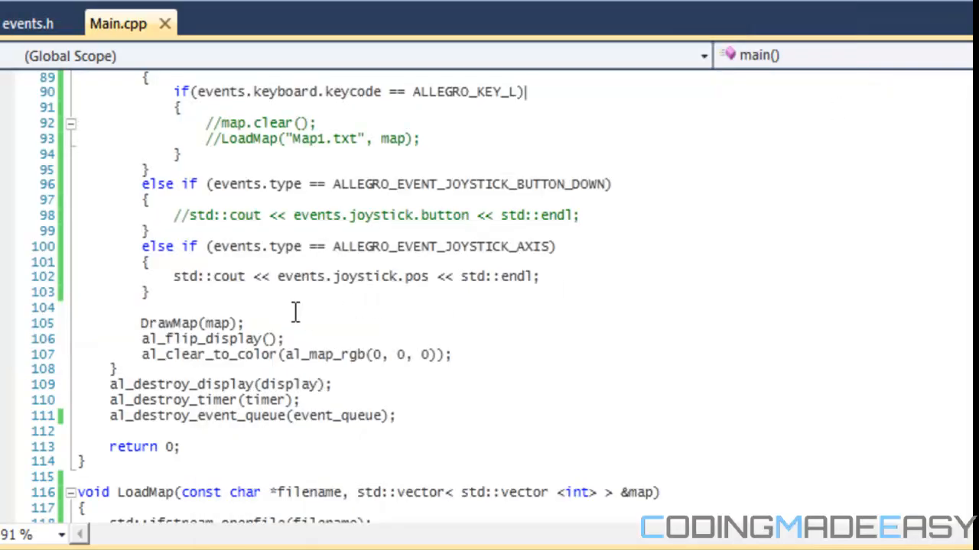
{"action": "mouse_move", "coordinate": [415, 277]}
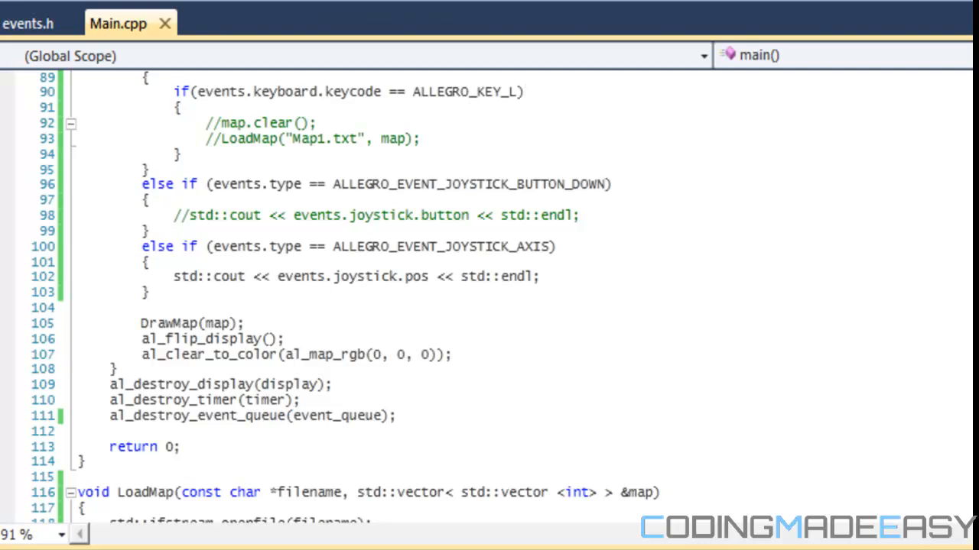
{"action": "mouse_move", "coordinate": [885, 8]}
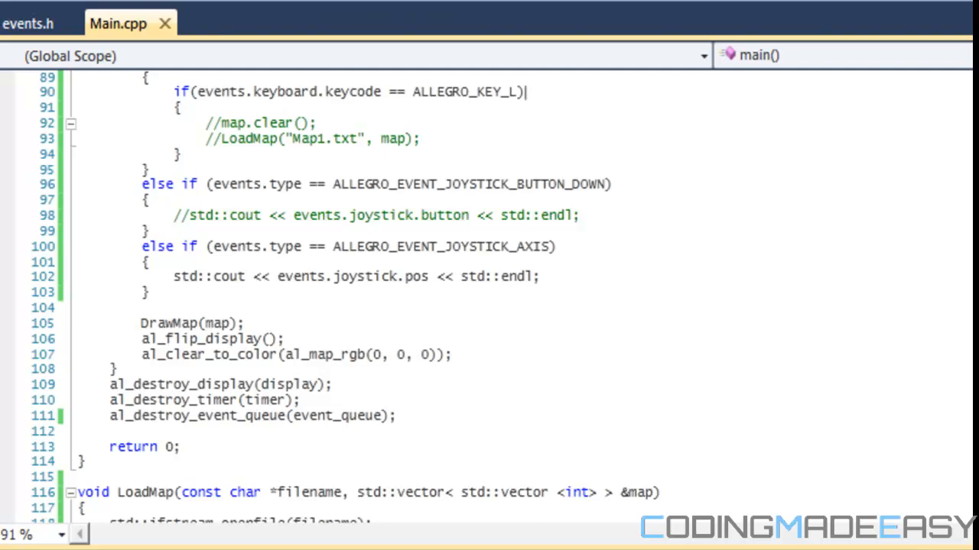
Step: Launch MotioninJoy, open the custom profile editor, and inspect the d-pad axis mapping
{"action": "left_click", "coordinate": [15, 543]}
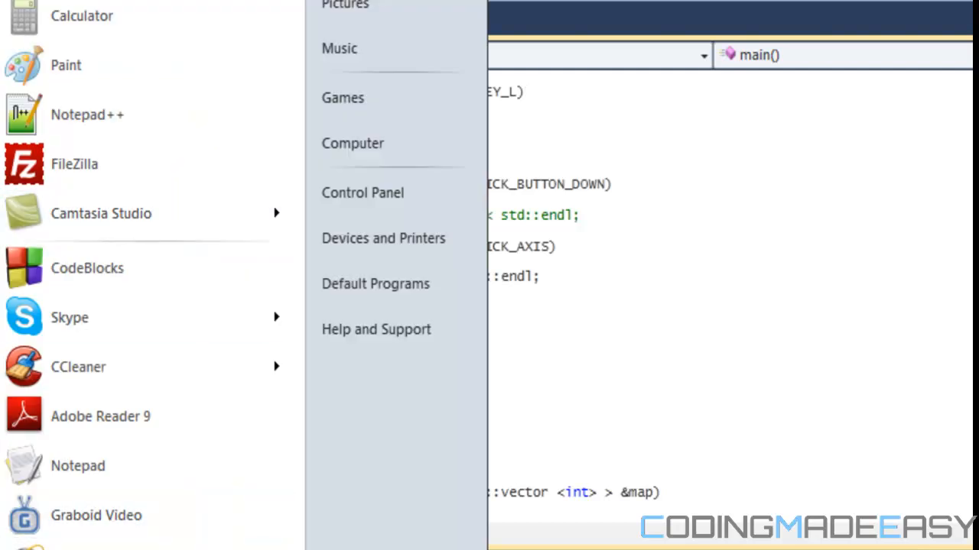
{"action": "left_click", "coordinate": [597, 398]}
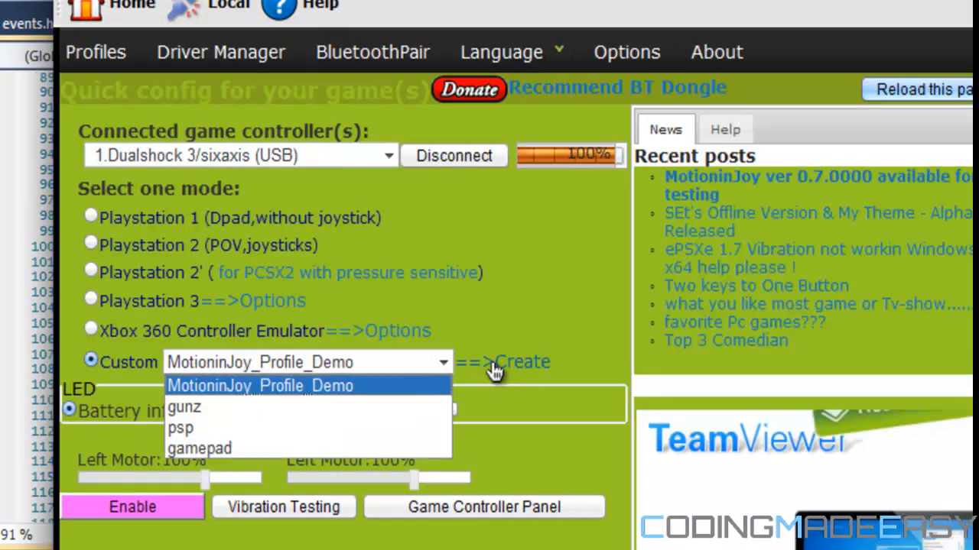
{"action": "left_click", "coordinate": [523, 361]}
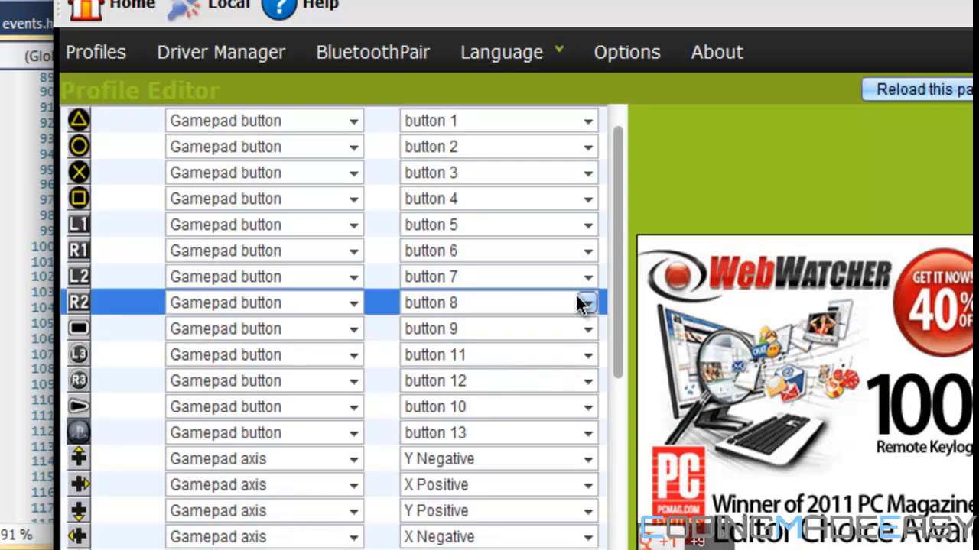
{"action": "scroll", "scroll_direction": "down", "scroll_amount": 3}
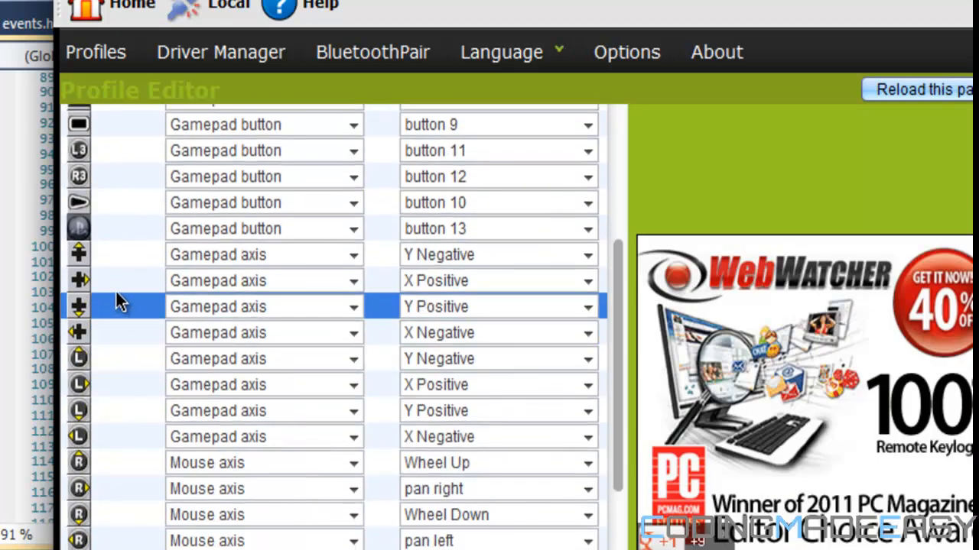
{"action": "left_click", "coordinate": [264, 333]}
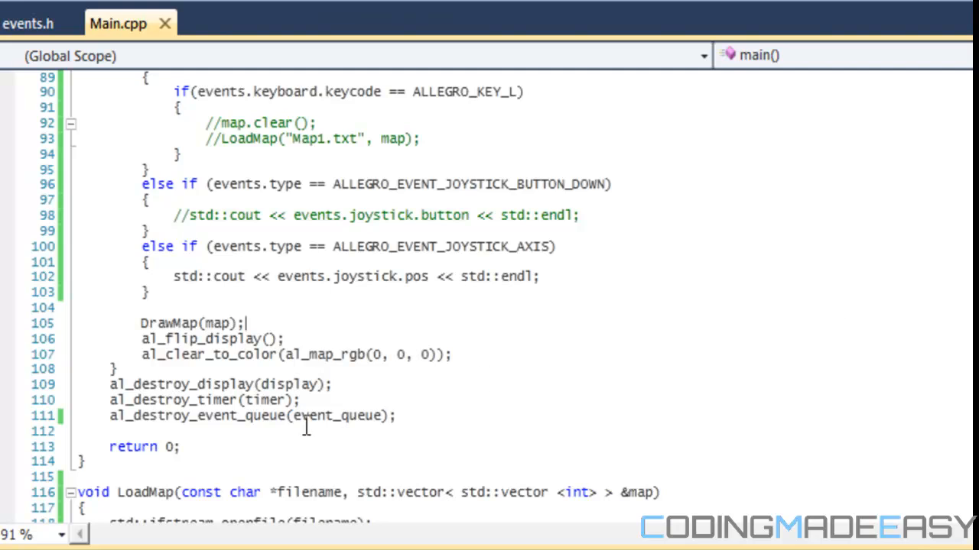
Step: Change events.joystick.pos to events.joystick.axis on line 102
{"action": "left_click", "coordinate": [431, 277]}
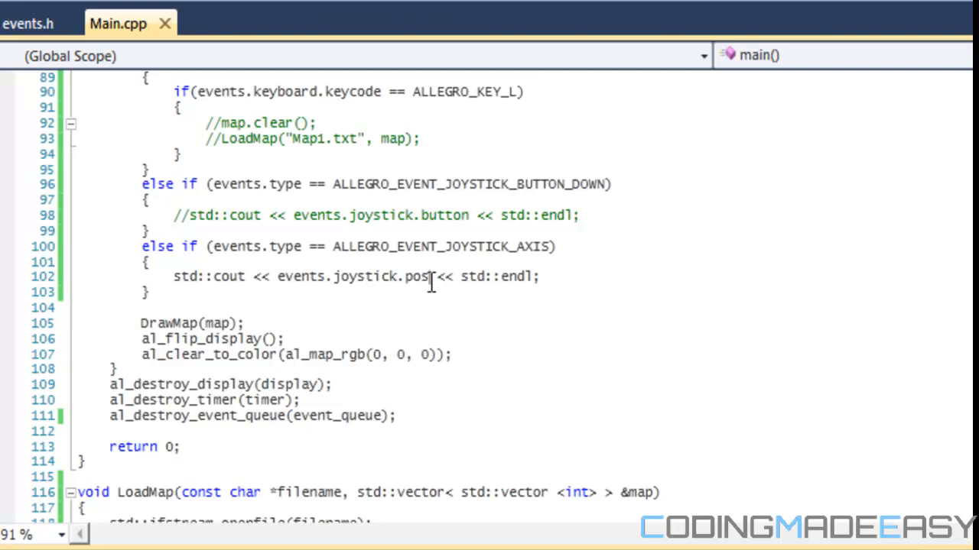
{"action": "key", "text": "Backspace"}
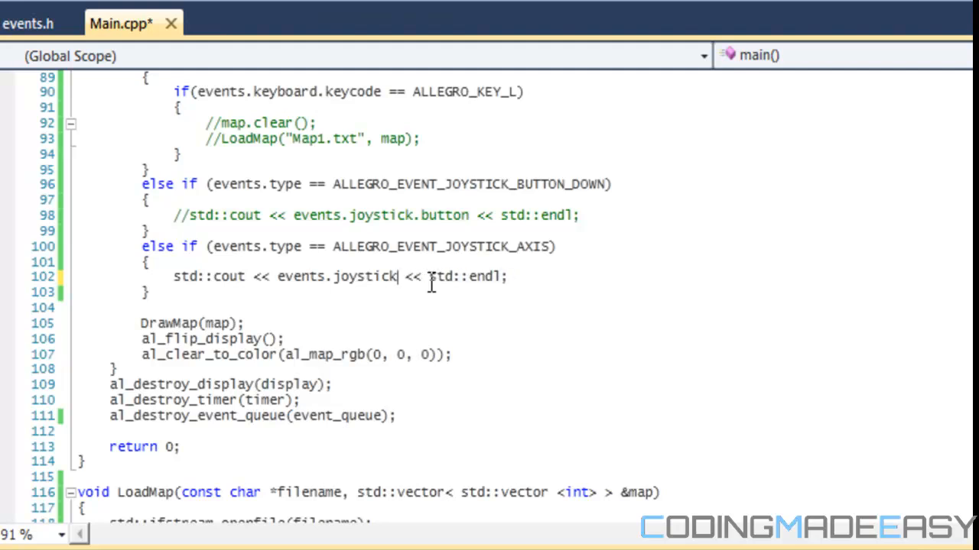
{"action": "type", "text": ".axis"}
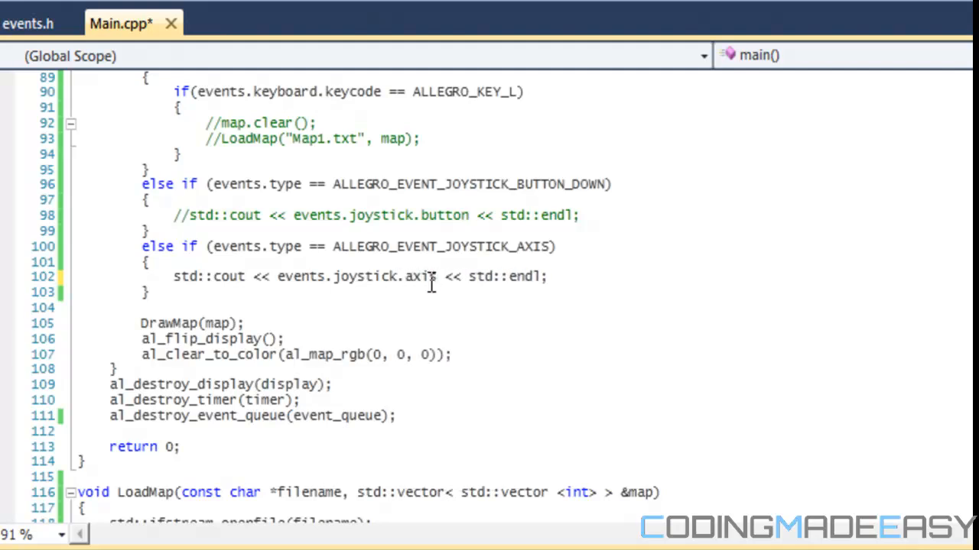
{"action": "key", "text": "BackSpace"}
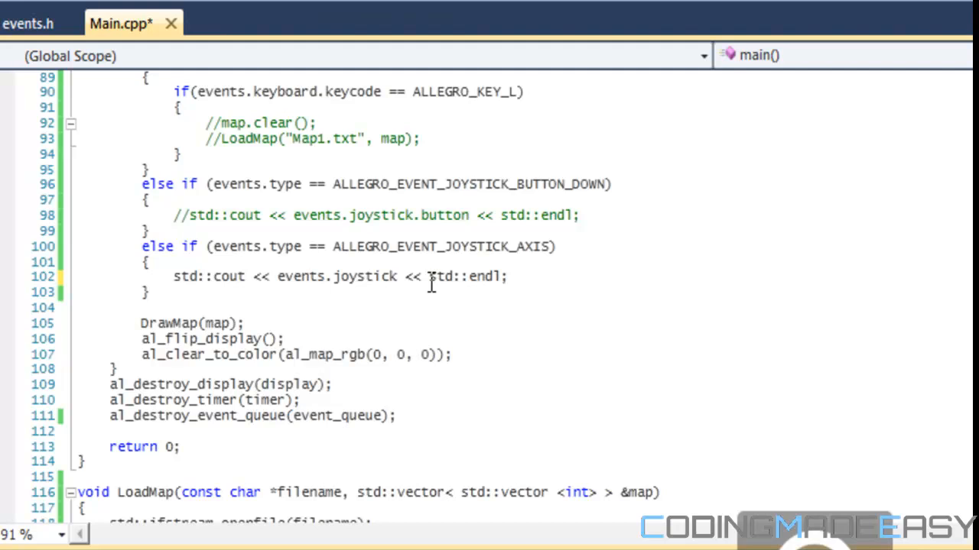
{"action": "left_click", "coordinate": [393, 277]}
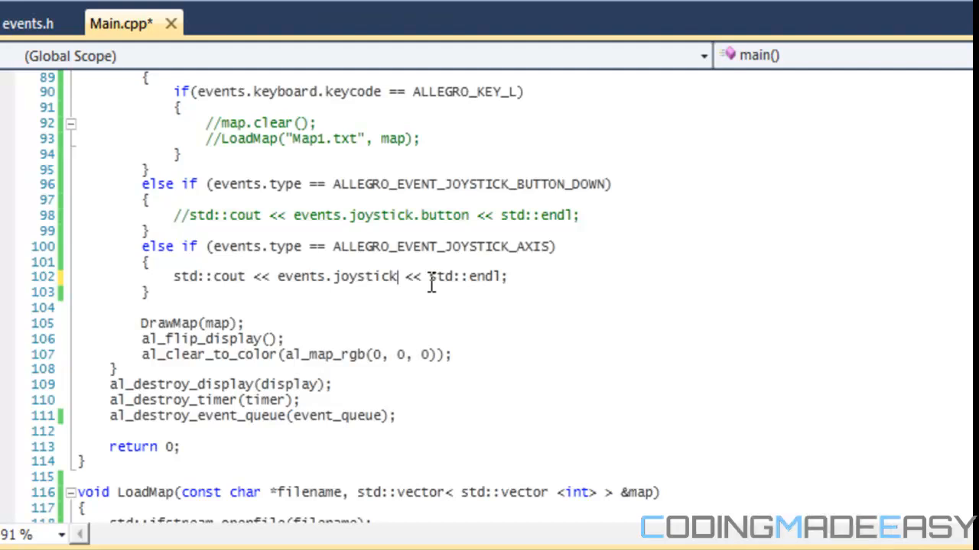
{"action": "type", "text": ".pos"}
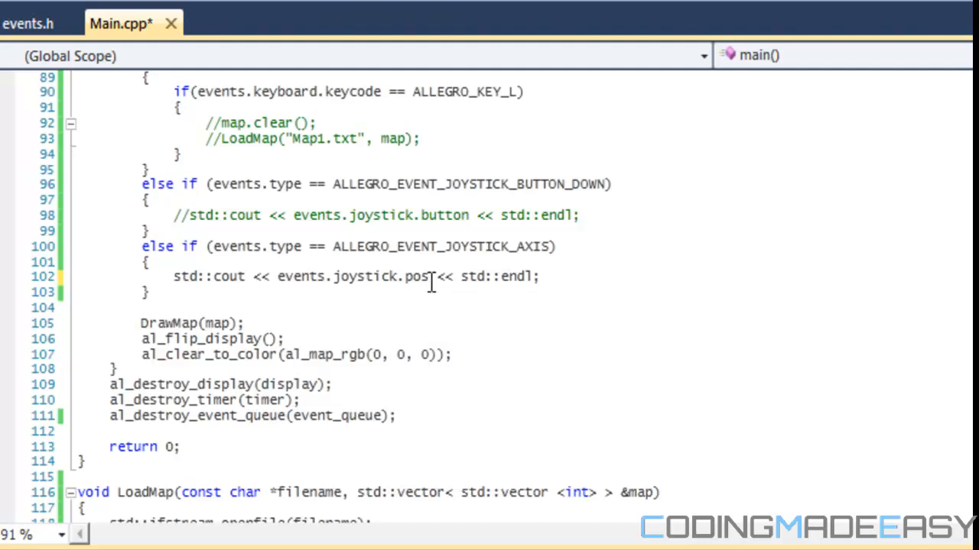
{"action": "mouse_move", "coordinate": [456, 328]}
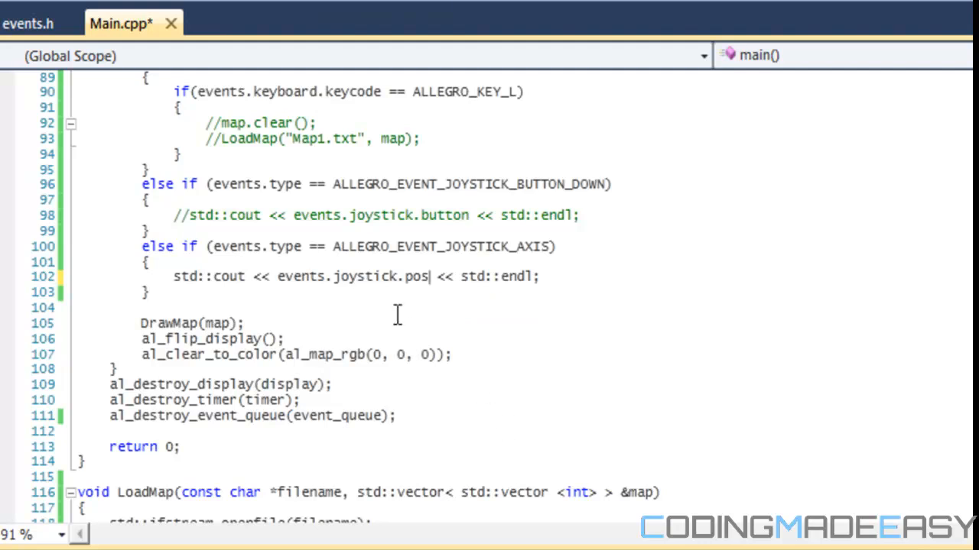
{"action": "mouse_move", "coordinate": [398, 313]}
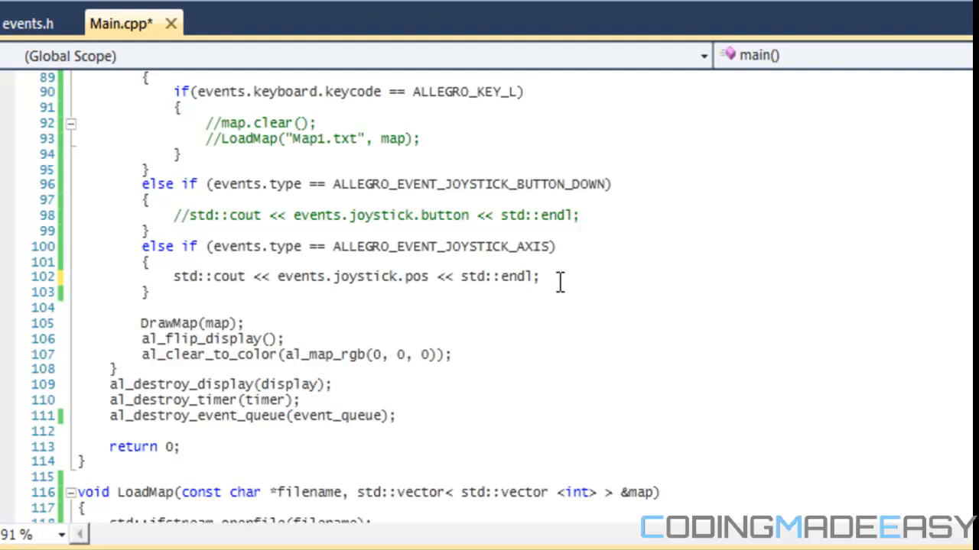
{"action": "mouse_move", "coordinate": [571, 279]}
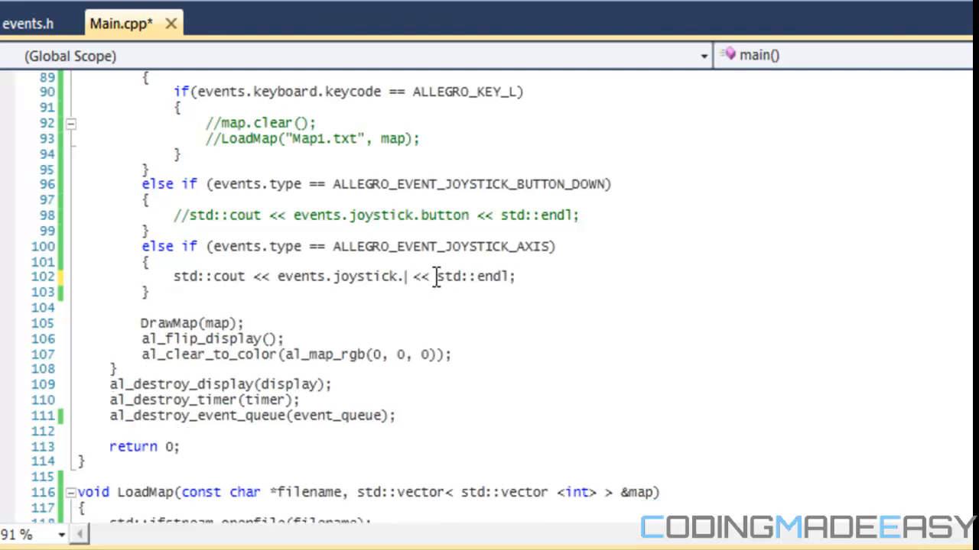
{"action": "type", "text": "axis"}
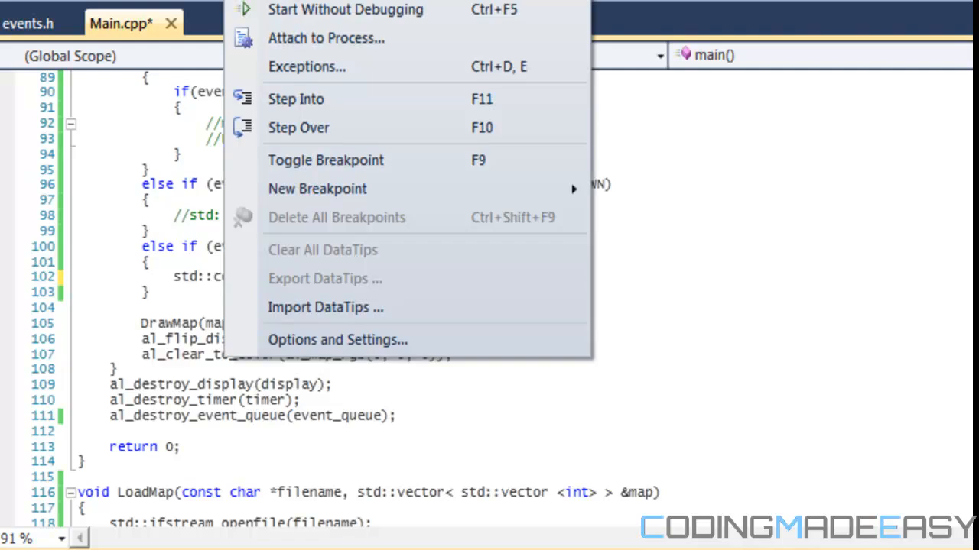
Step: Dismiss the Debug menu and comment out the axis-printing std::cout line
{"action": "left_click", "coordinate": [628, 274]}
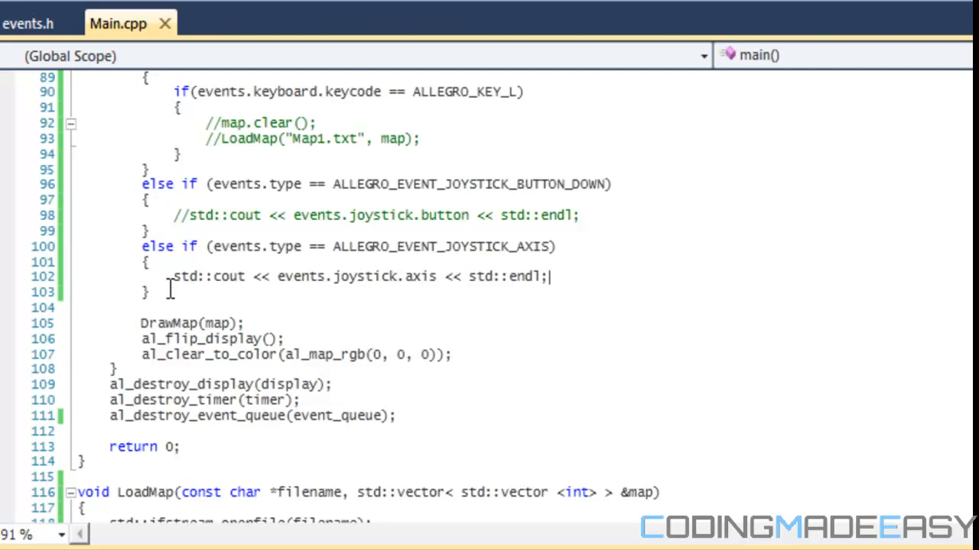
{"action": "type", "text": "//"}
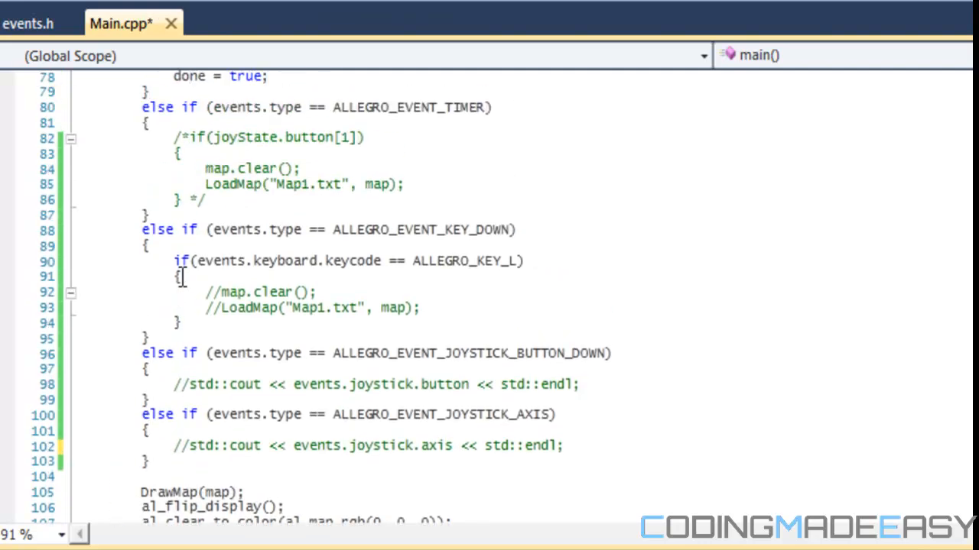
{"action": "mouse_move", "coordinate": [841, 241]}
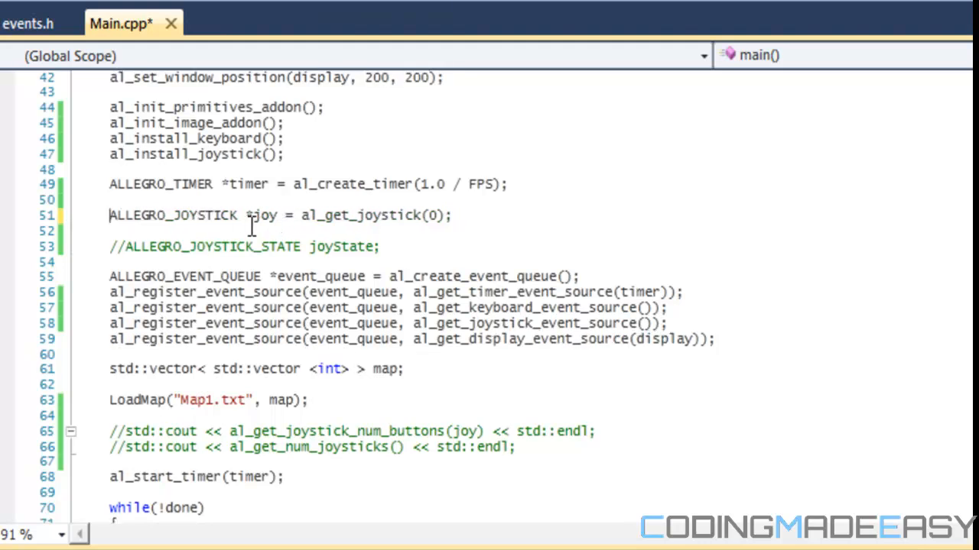
{"action": "mouse_move", "coordinate": [310, 215]}
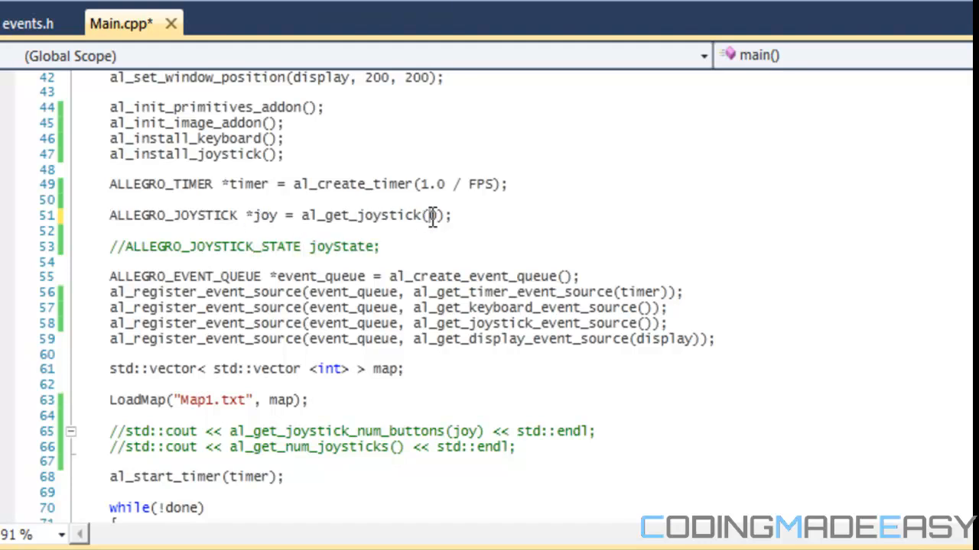
Step: Uncomment joyState and the al_get_joystick_num_buttons and al_get_num_joysticks prints
{"action": "type", "text": "0"}
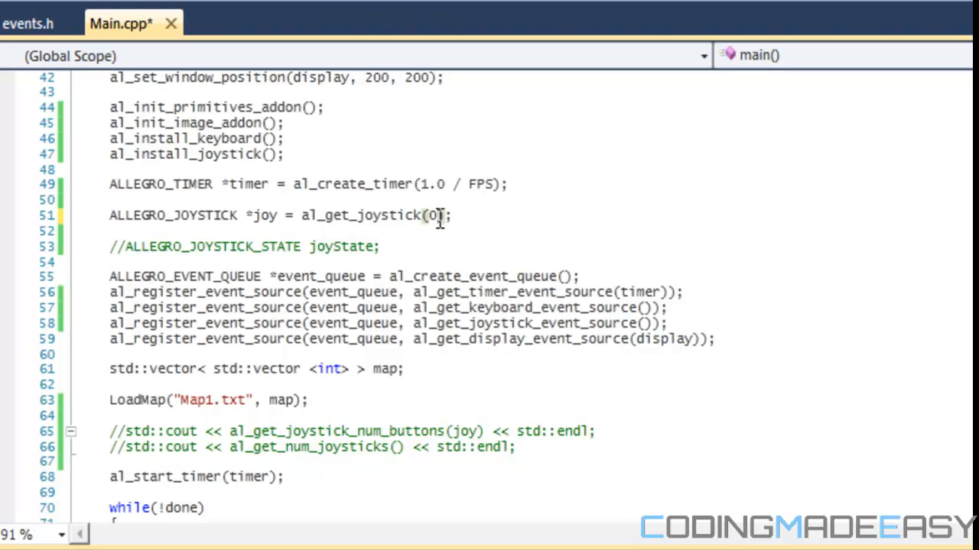
{"action": "mouse_move", "coordinate": [244, 233]}
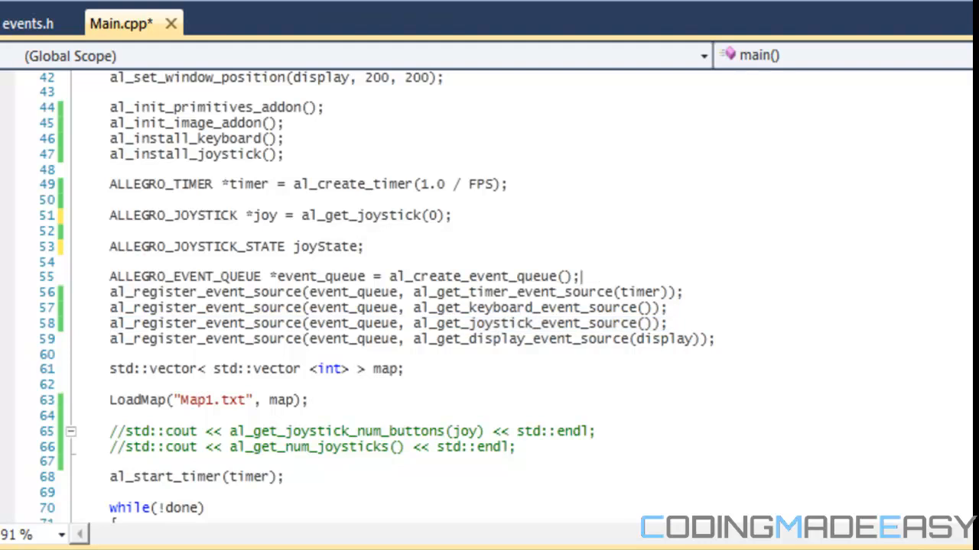
{"action": "scroll", "scroll_direction": "down", "scroll_amount": 3}
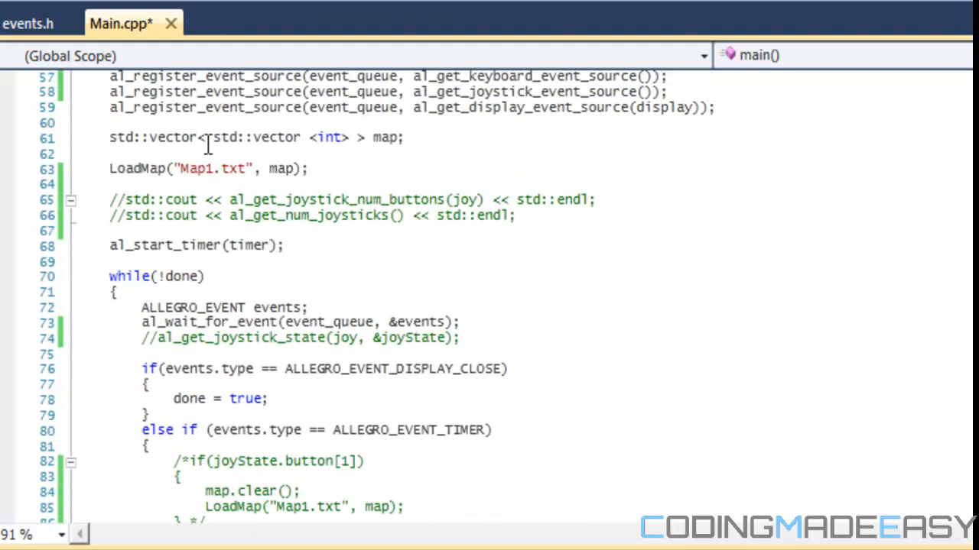
{"action": "left_click", "coordinate": [122, 199]}
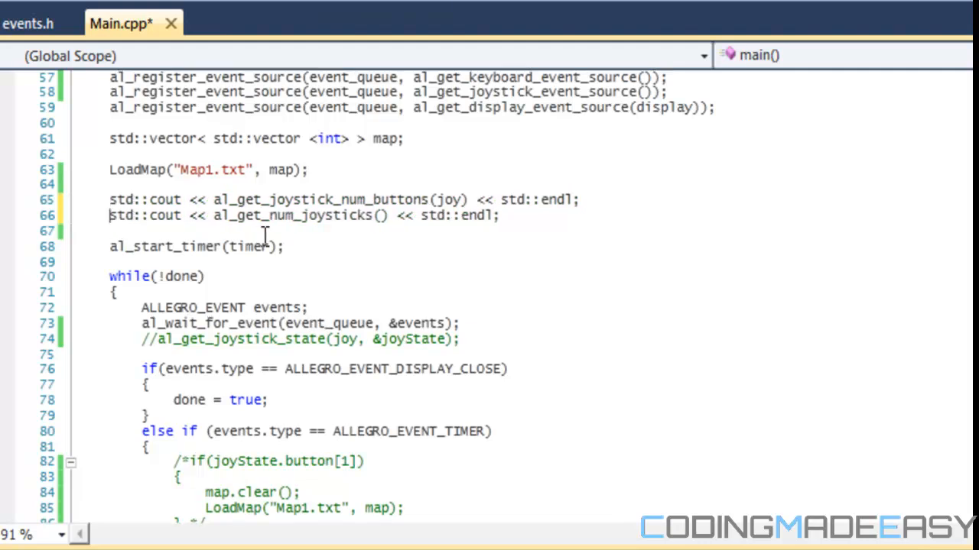
{"action": "mouse_move", "coordinate": [503, 221]}
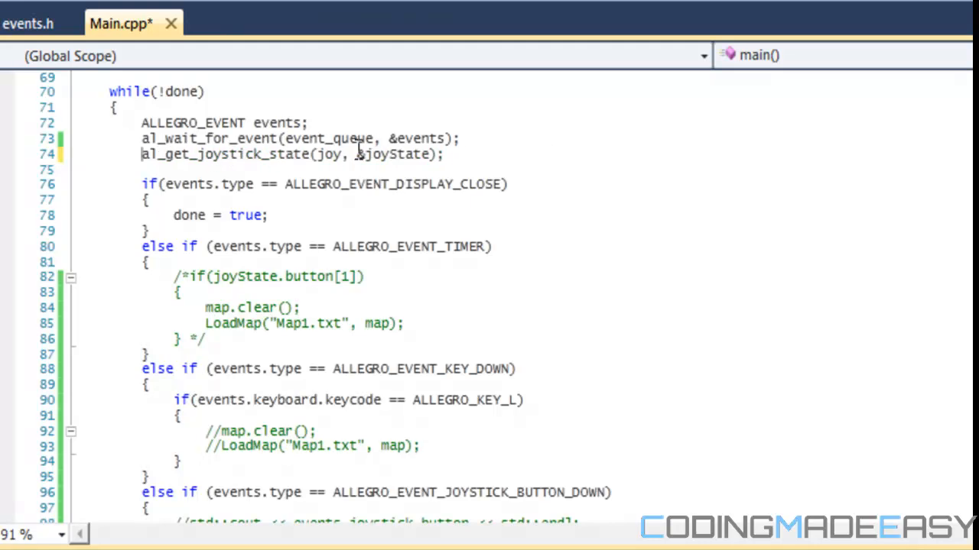
{"action": "mouse_move", "coordinate": [333, 152]}
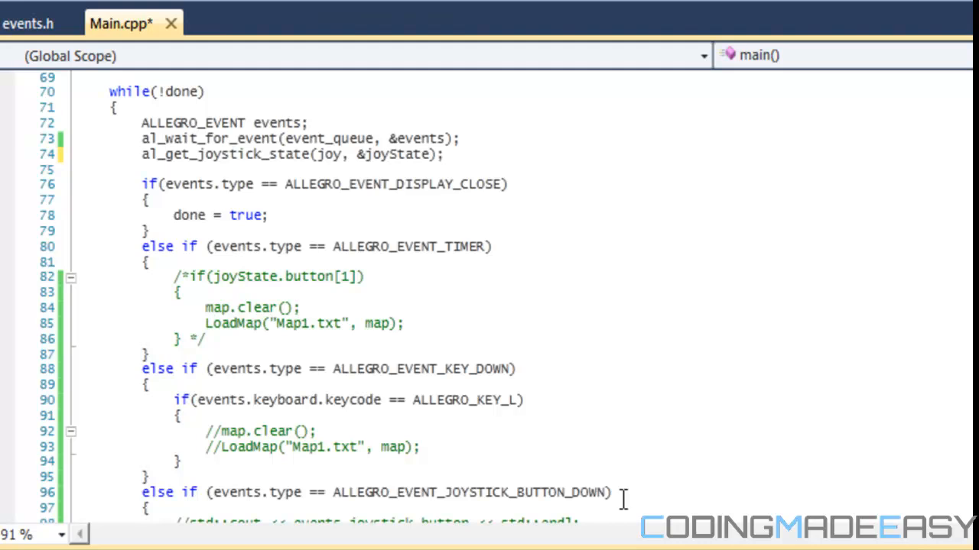
{"action": "mouse_move", "coordinate": [307, 160]}
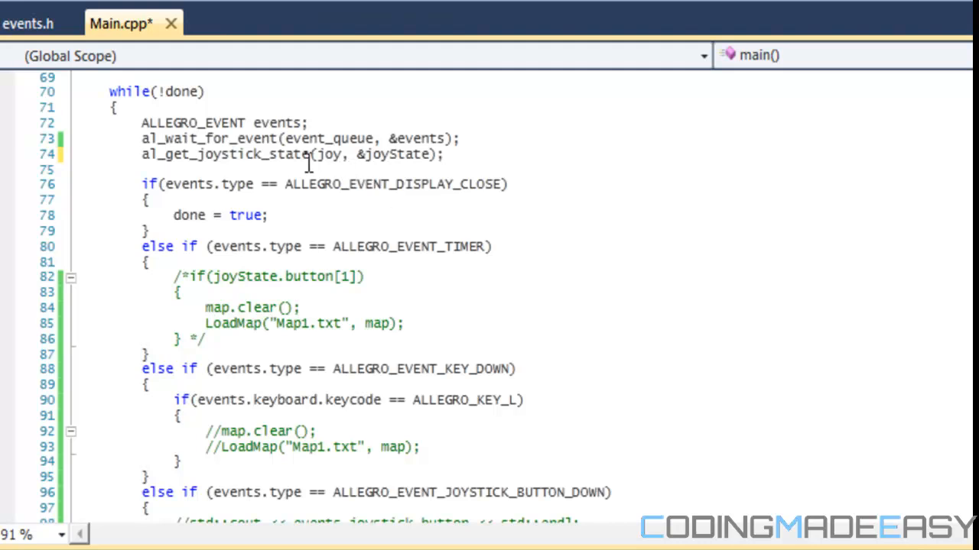
{"action": "mouse_move", "coordinate": [363, 161]}
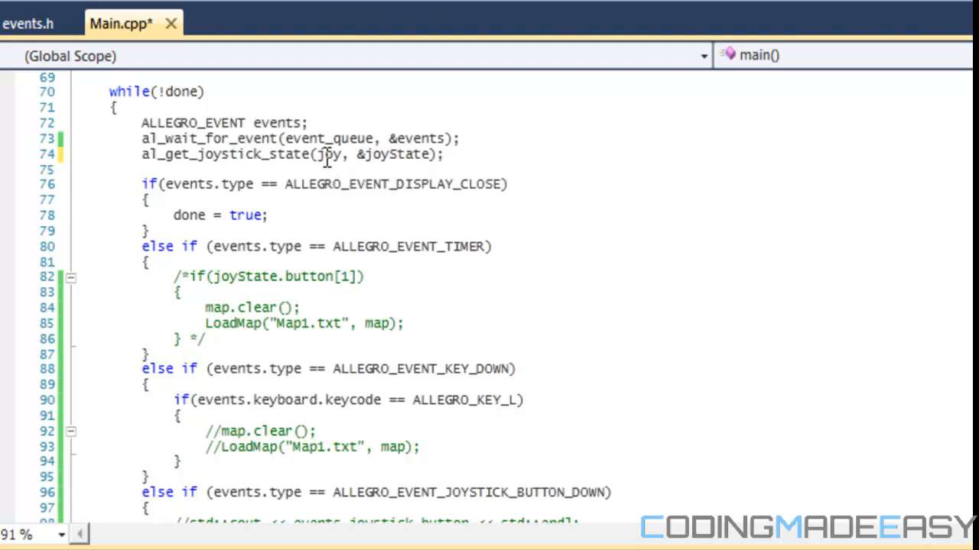
{"action": "mouse_move", "coordinate": [257, 164]}
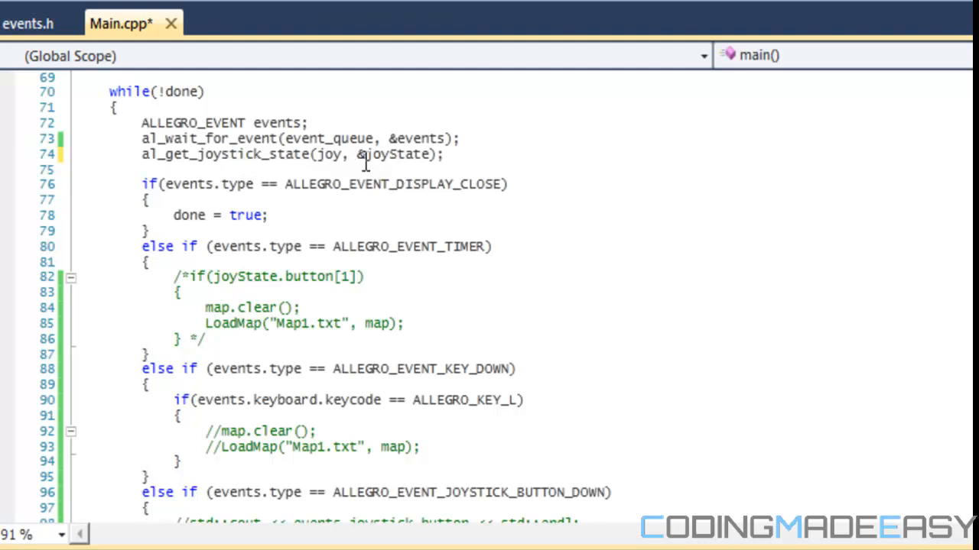
Step: Highlight the joyState and joy arguments of al_get_joystick_state while explaining them
{"action": "double_click", "coordinate": [375, 154]}
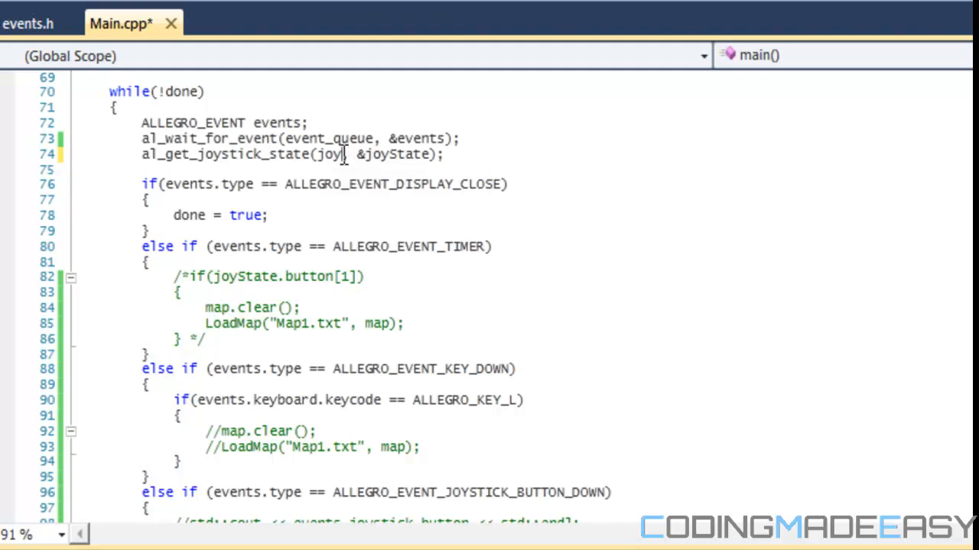
{"action": "mouse_move", "coordinate": [310, 158]}
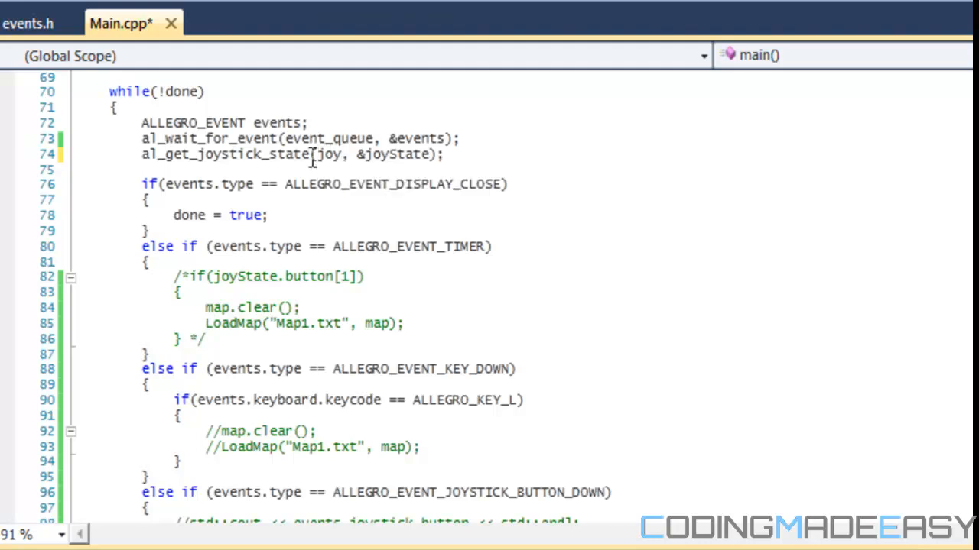
{"action": "double_click", "coordinate": [330, 154]}
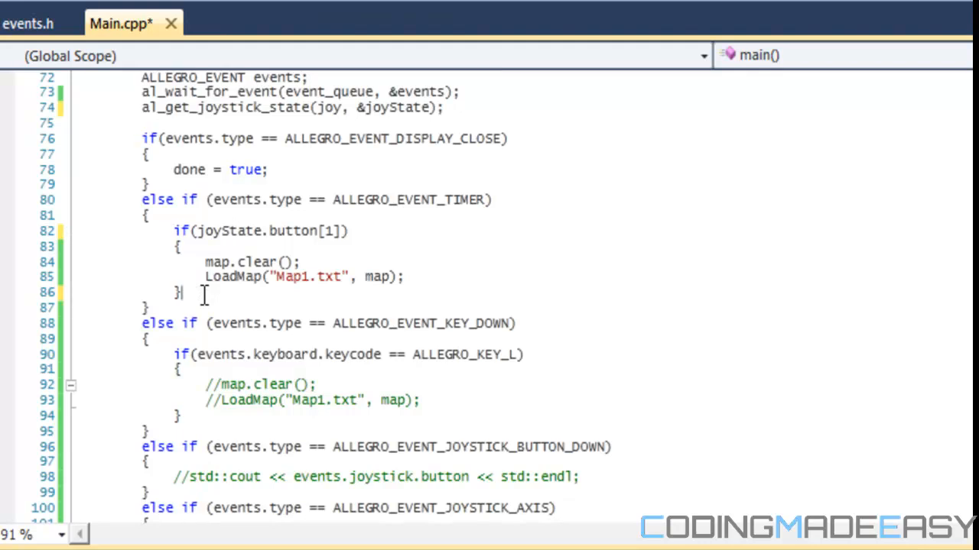
{"action": "mouse_move", "coordinate": [290, 231]}
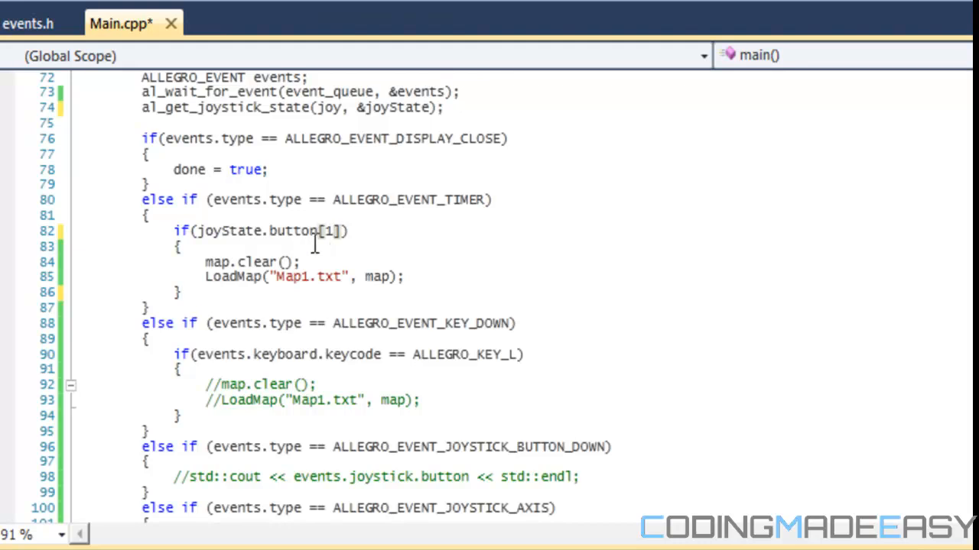
{"action": "mouse_move", "coordinate": [221, 367]}
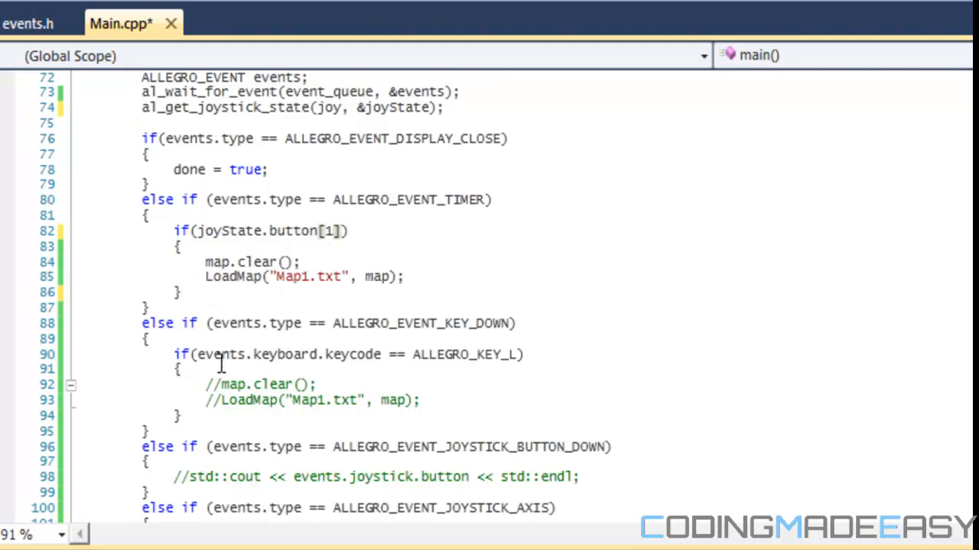
{"action": "mouse_move", "coordinate": [279, 408]}
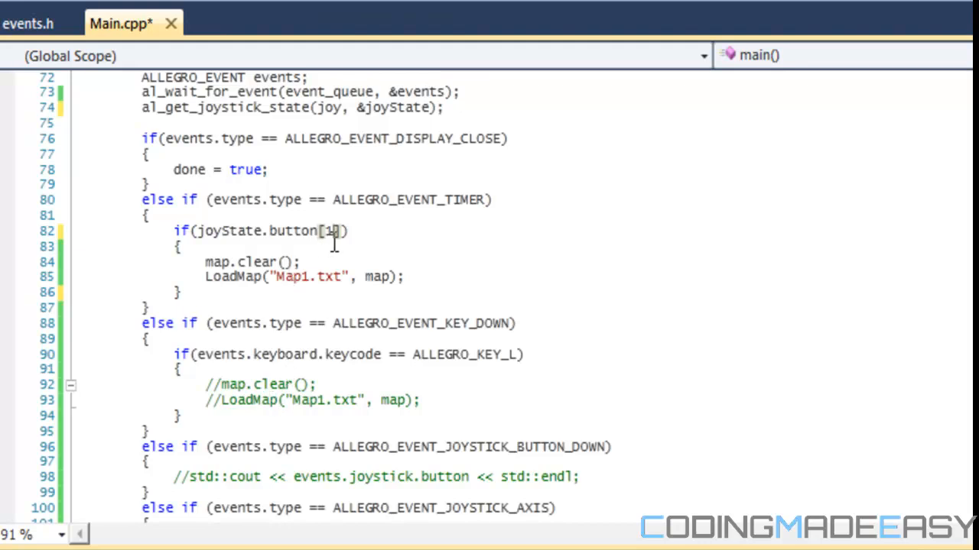
{"action": "mouse_move", "coordinate": [381, 213]}
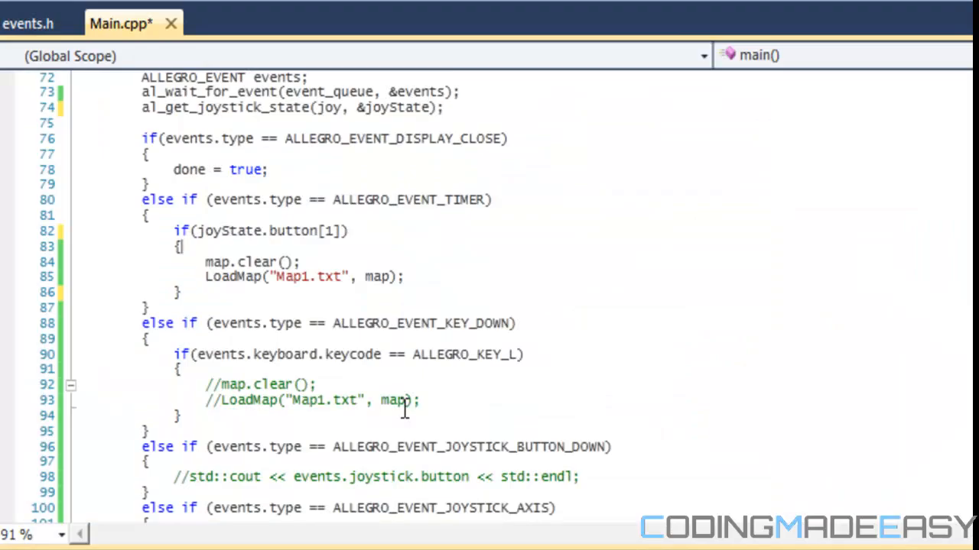
{"action": "mouse_move", "coordinate": [239, 276]}
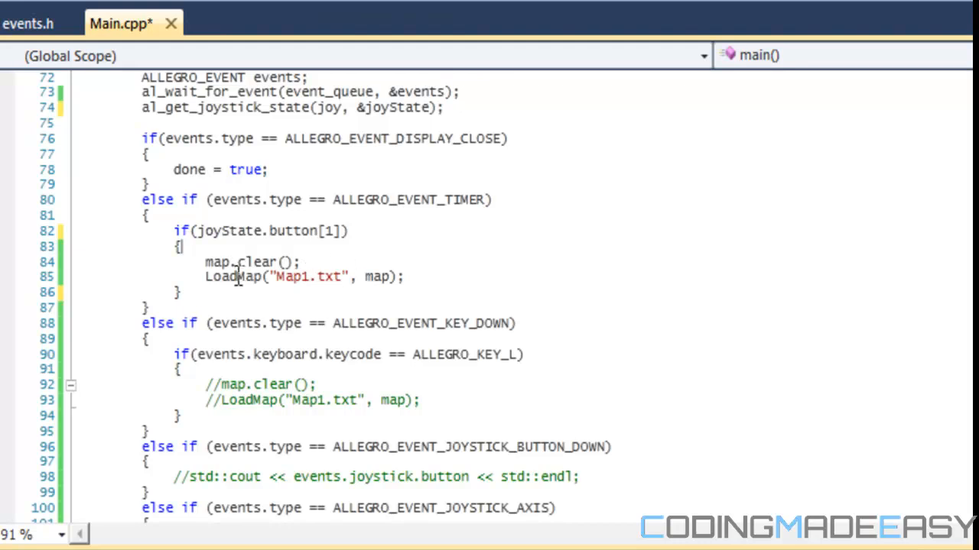
{"action": "mouse_move", "coordinate": [479, 354]}
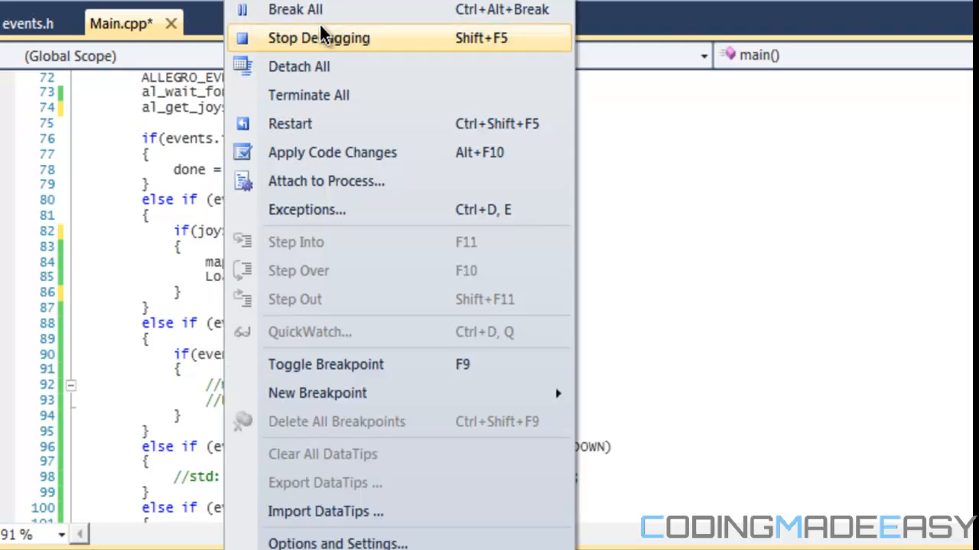
Step: Rebuild and run the game, test the joystick map reload, then close it
{"action": "left_click", "coordinate": [318, 37]}
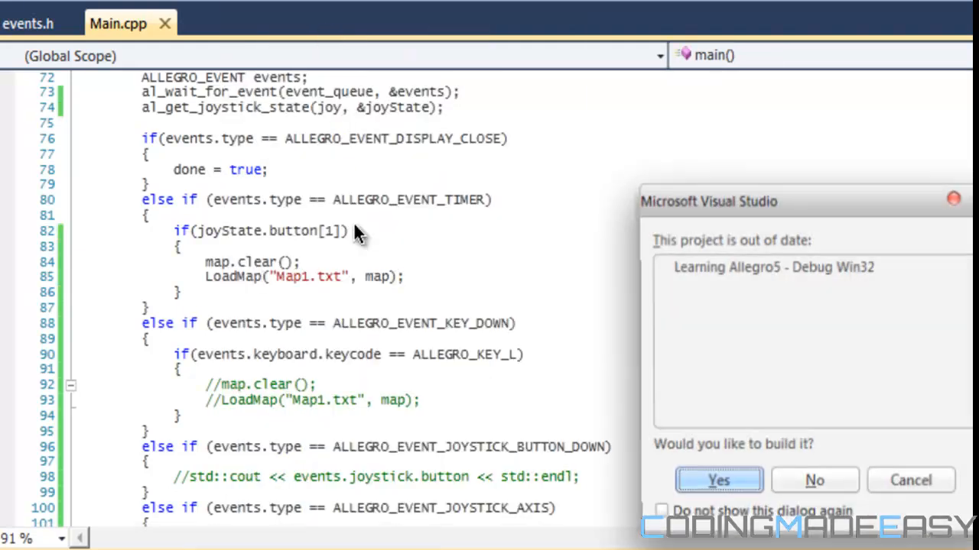
{"action": "left_click", "coordinate": [723, 480]}
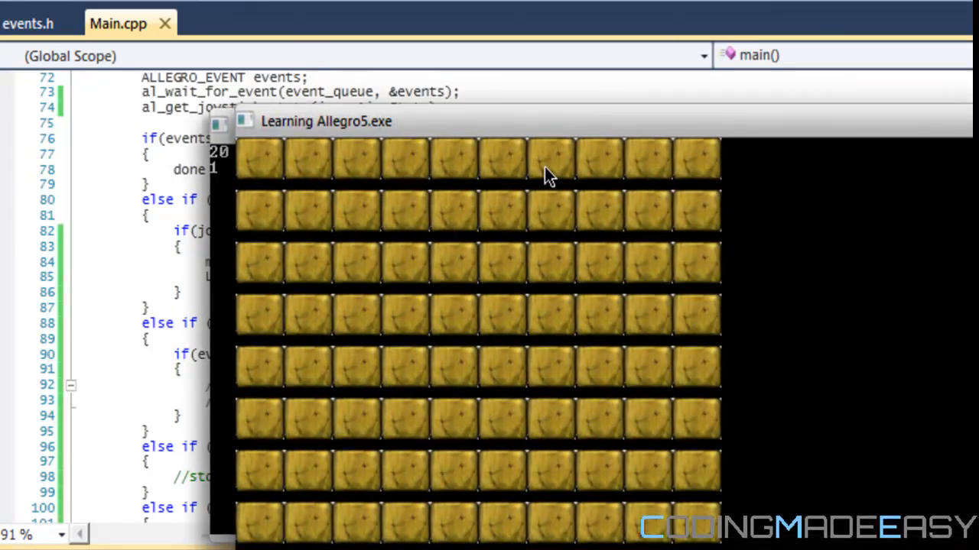
{"action": "left_click_drag", "start_coordinate": [325, 121], "coordinate": [214, 9]}
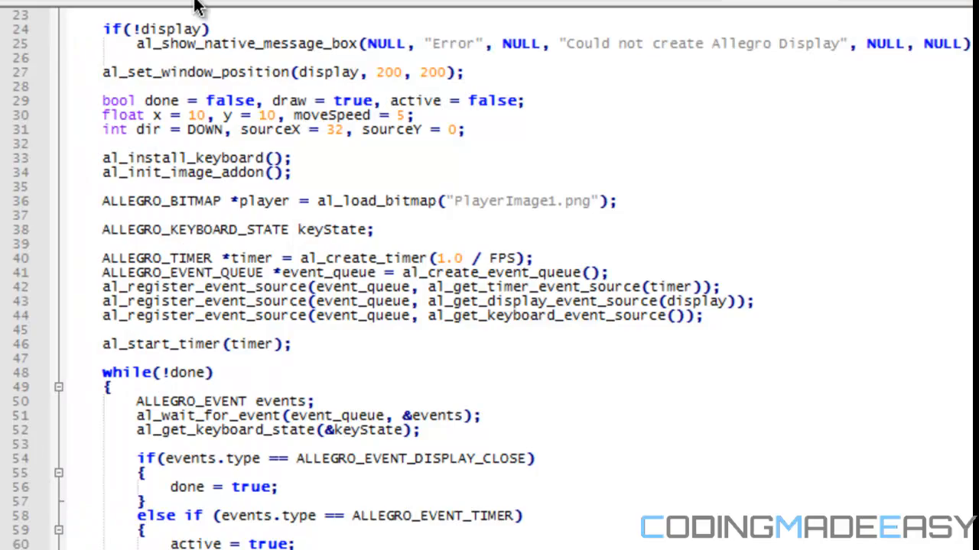
{"action": "mouse_move", "coordinate": [558, 7]}
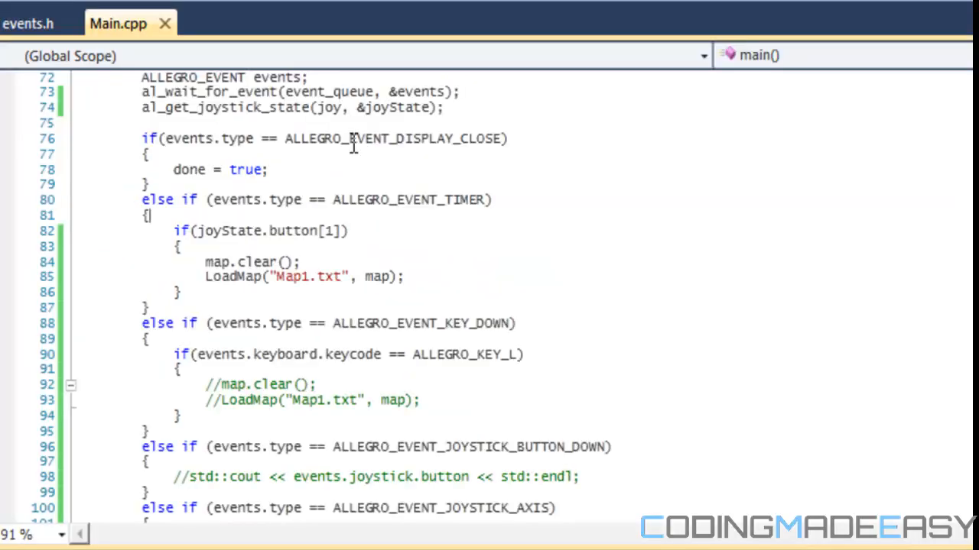
{"action": "key", "text": "F5"}
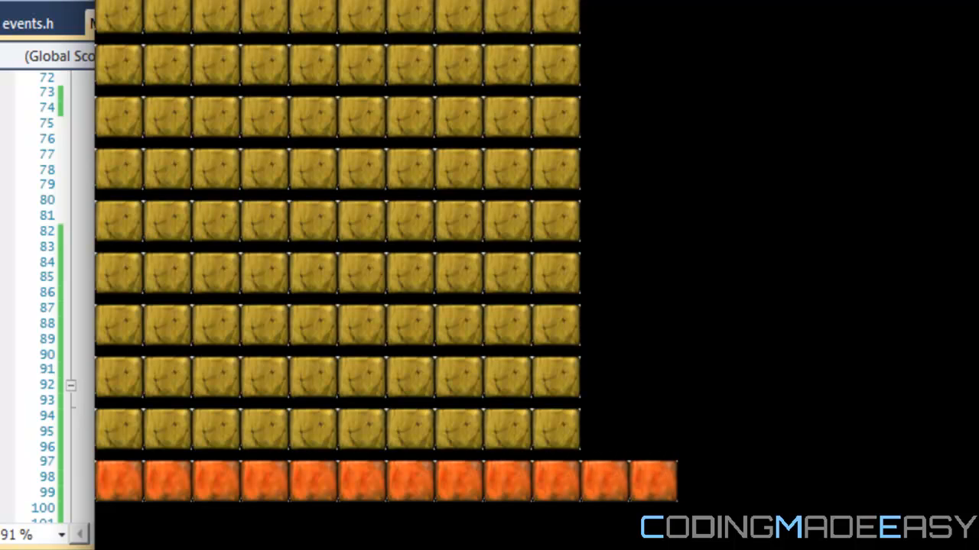
{"action": "left_click", "coordinate": [119, 24]}
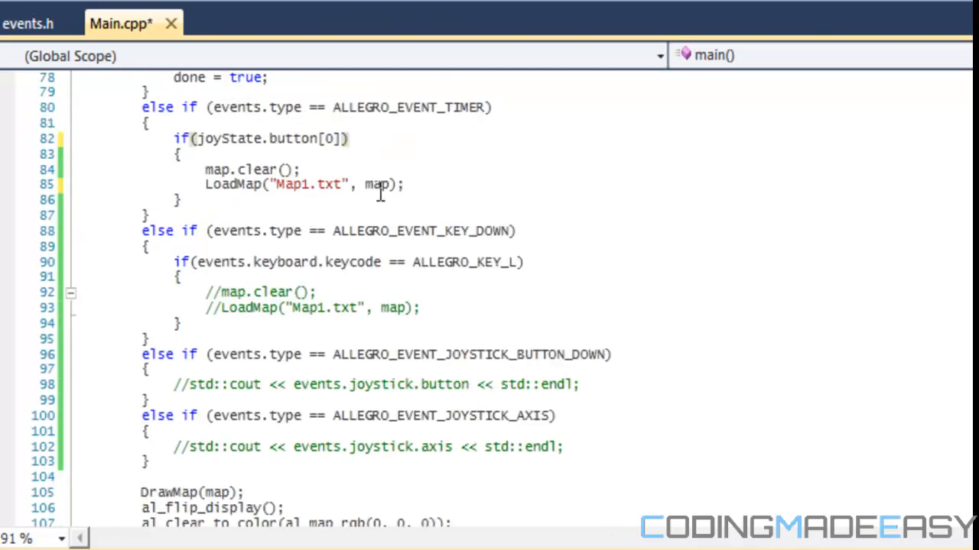
Step: Select button[0] in the timer-event reload condition so it can be replaced
{"action": "double_click", "coordinate": [335, 138]}
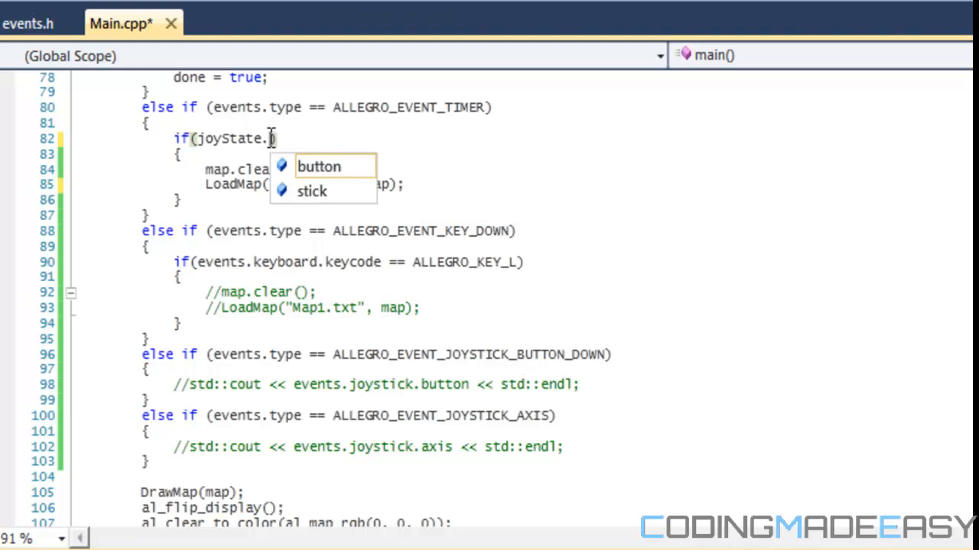
{"action": "mouse_move", "coordinate": [330, 201]}
{"action": "type", "text": "stick"}
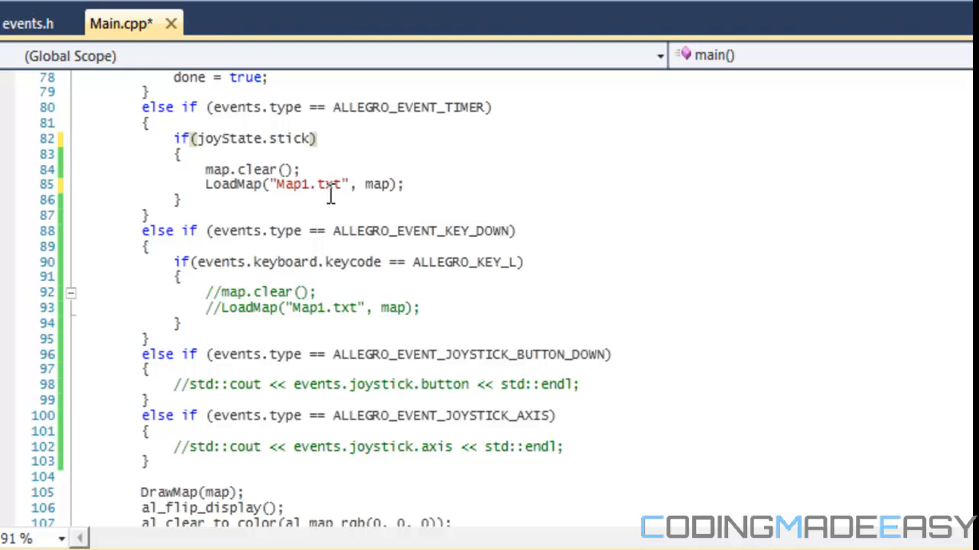
{"action": "mouse_move", "coordinate": [370, 63]}
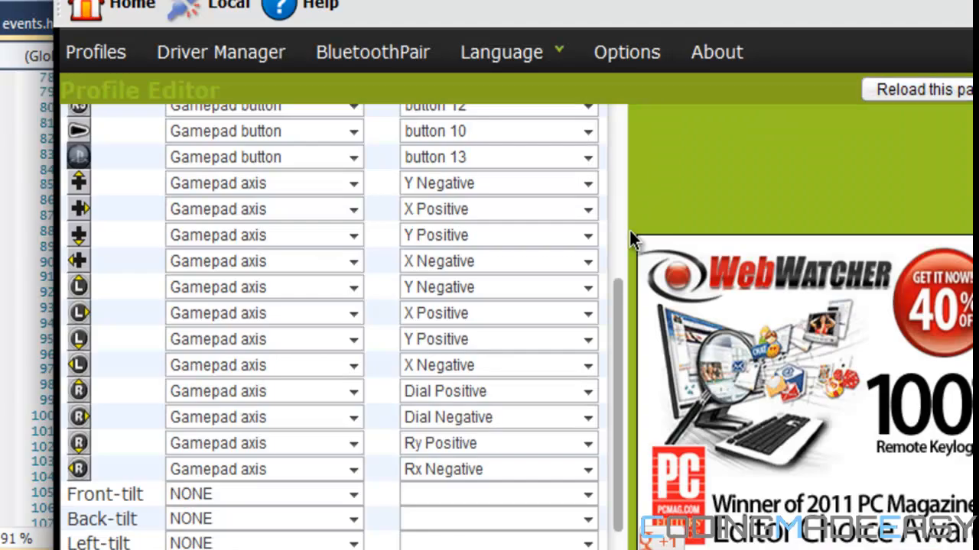
Step: Inspect the d-pad and stick axis mapping rows in the MotioninJoy Profile Editor
{"action": "left_click", "coordinate": [588, 392]}
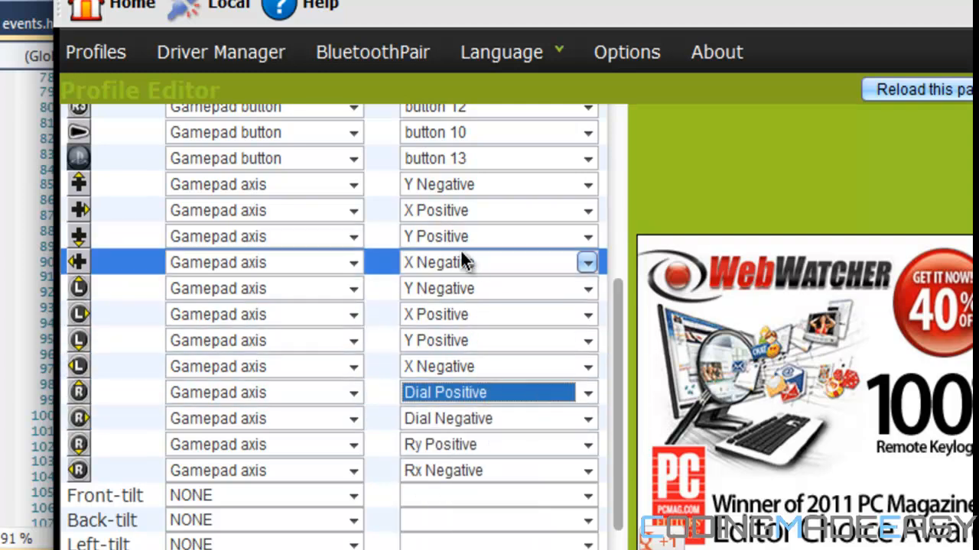
{"action": "left_click", "coordinate": [485, 445]}
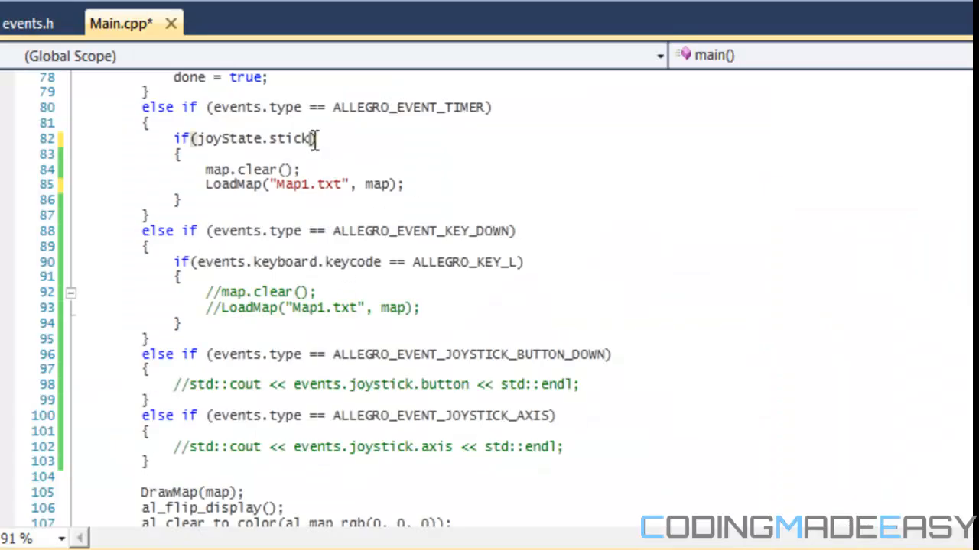
Step: Make the timer condition test joyState.stick[0].axis[0]
{"action": "type", "text": "[0]"}
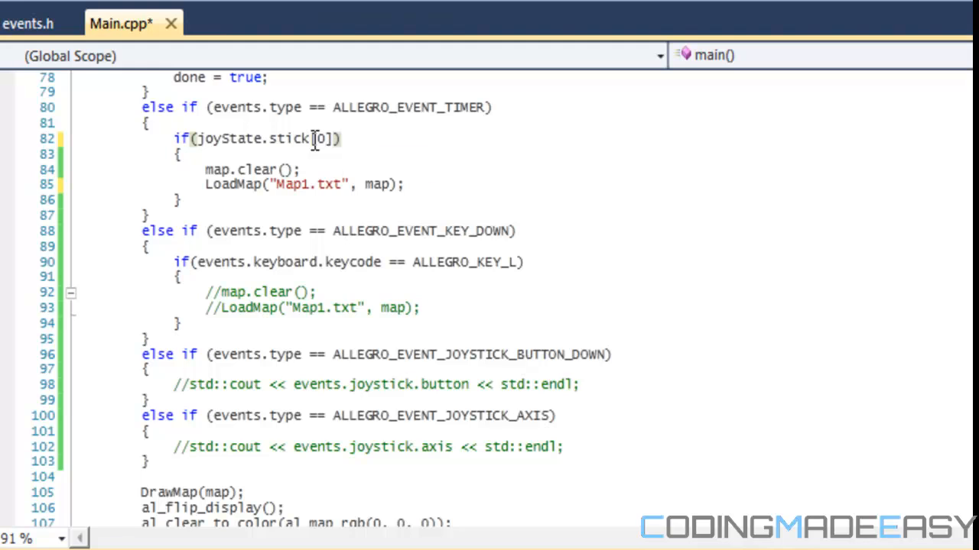
{"action": "type", "text": ".axis"}
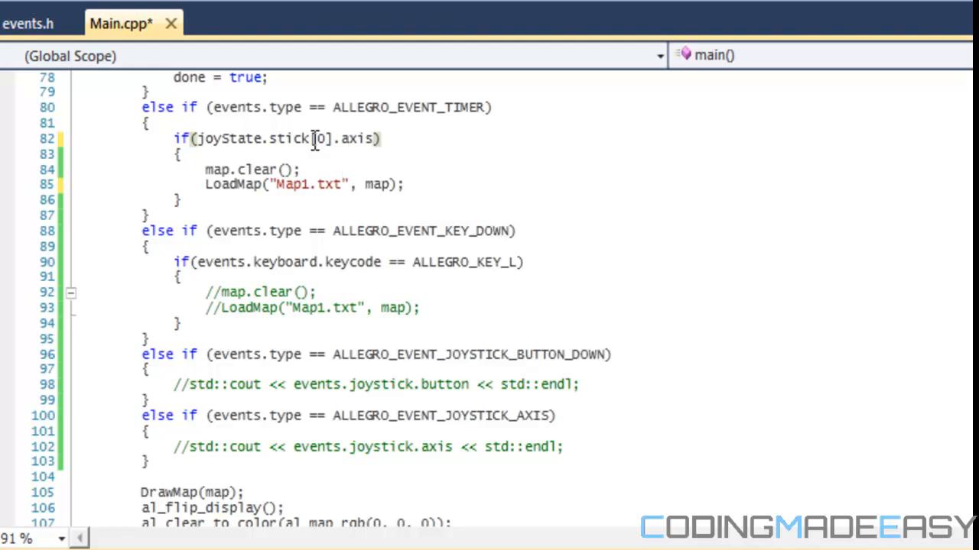
{"action": "type", "text": "[0]"}
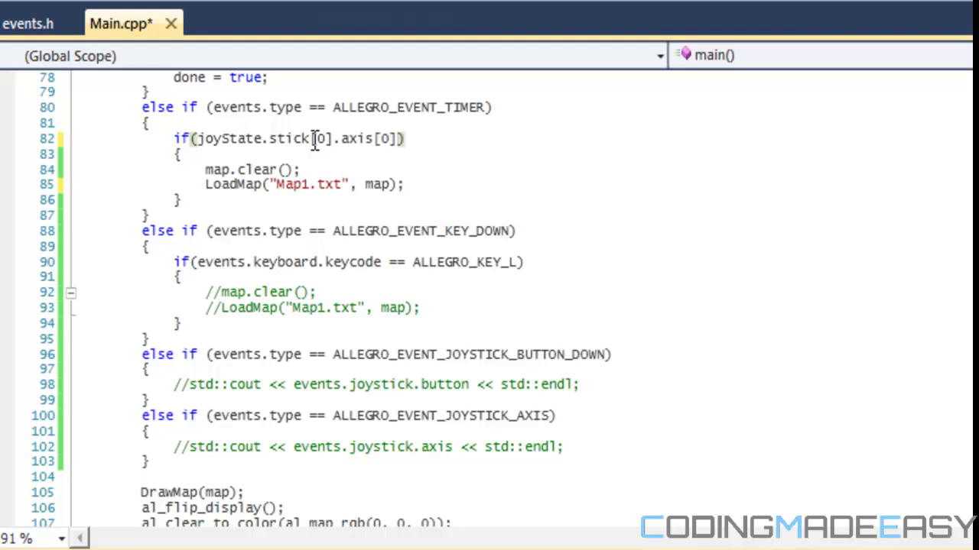
{"action": "type", "text": "1"}
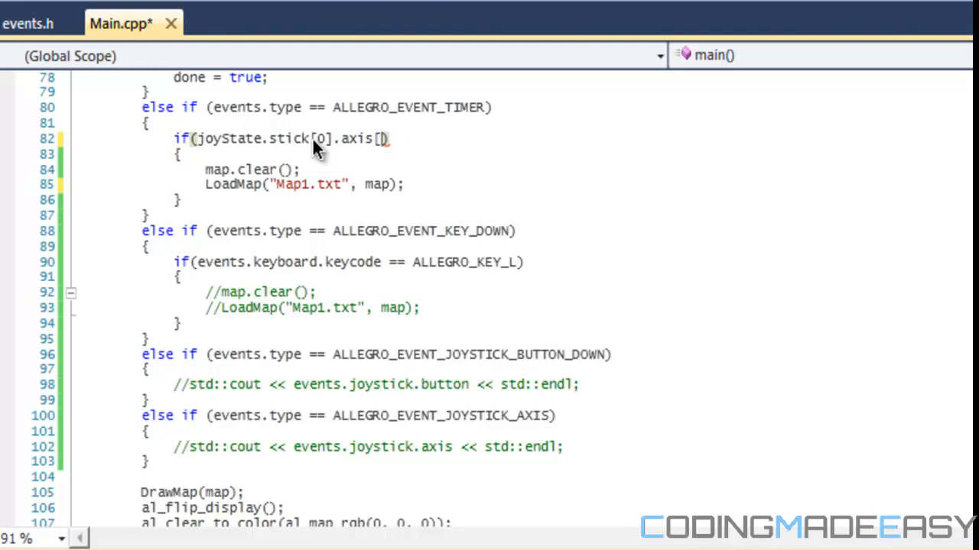
{"action": "type", "text": "0]"}
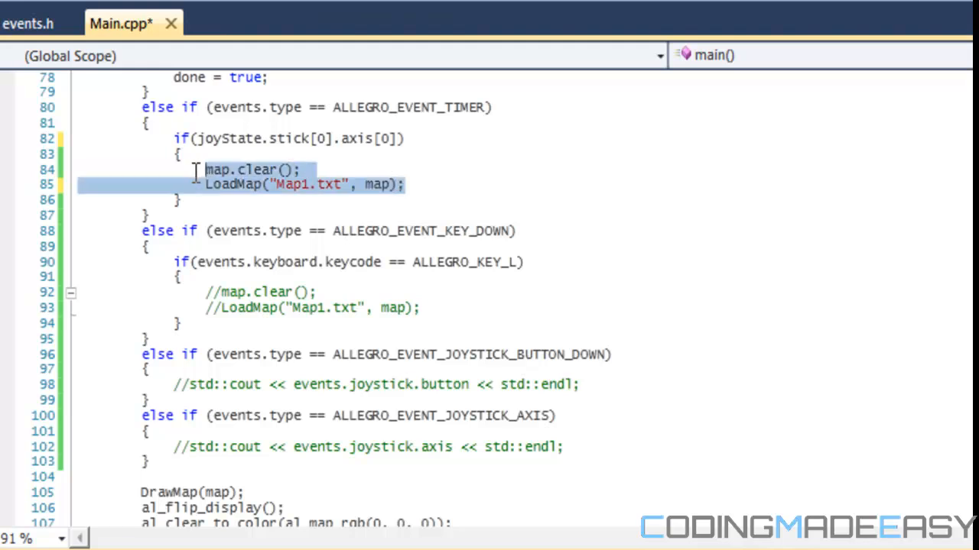
Step: Replace the map reload with std::cout << joyState.stick[0].axis value << std::endl
{"action": "type", "text": "std::cout"}
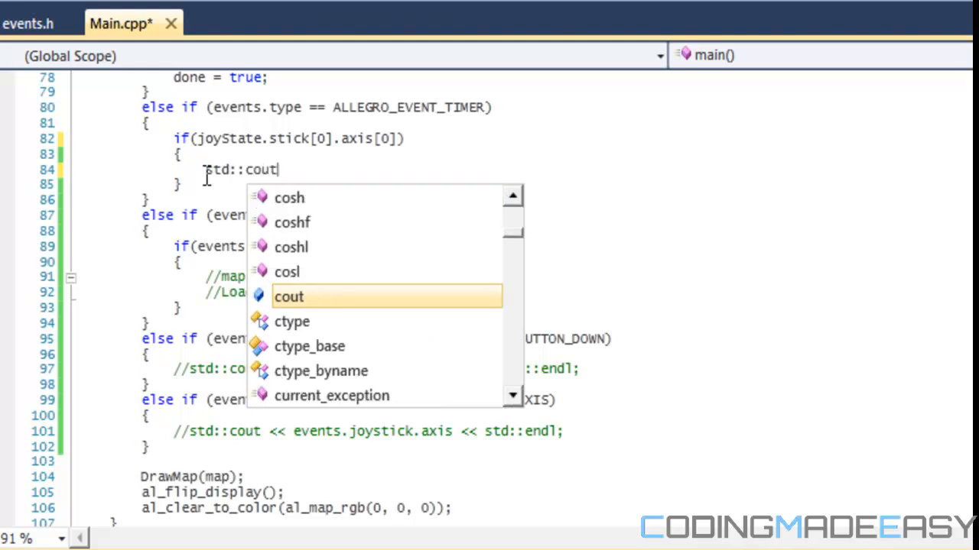
{"action": "type", "text": "<< joyState.s"}
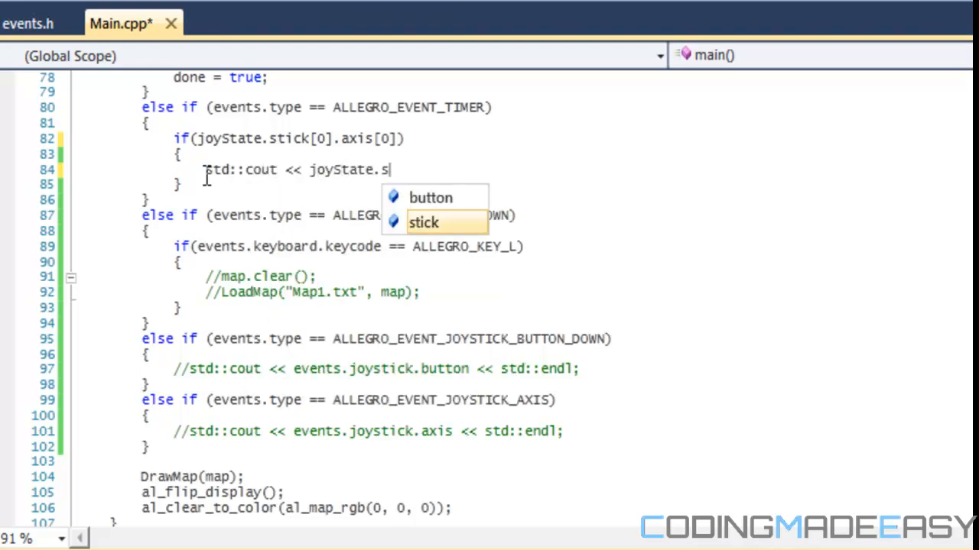
{"action": "type", "text": "tick[0].axis[0];"}
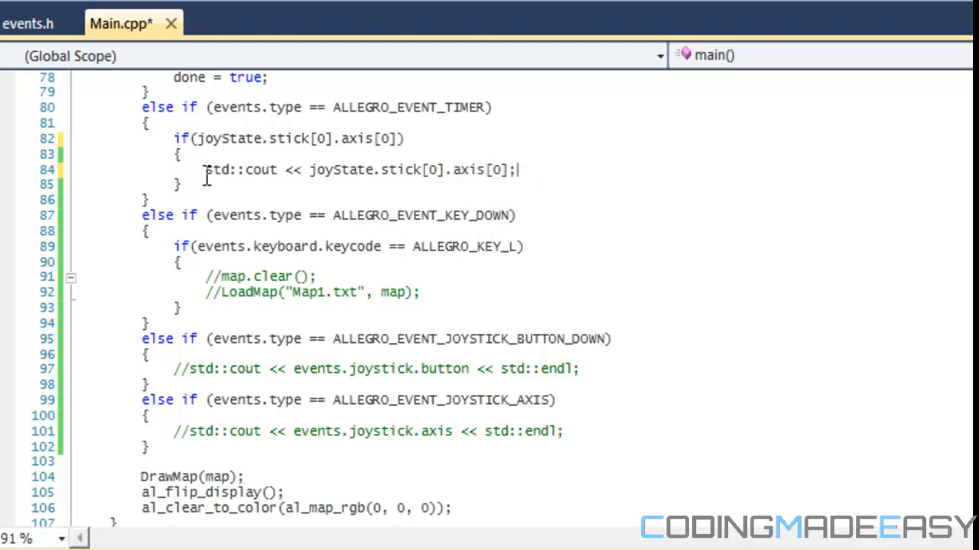
{"action": "type", "text": "<< std::endl"}
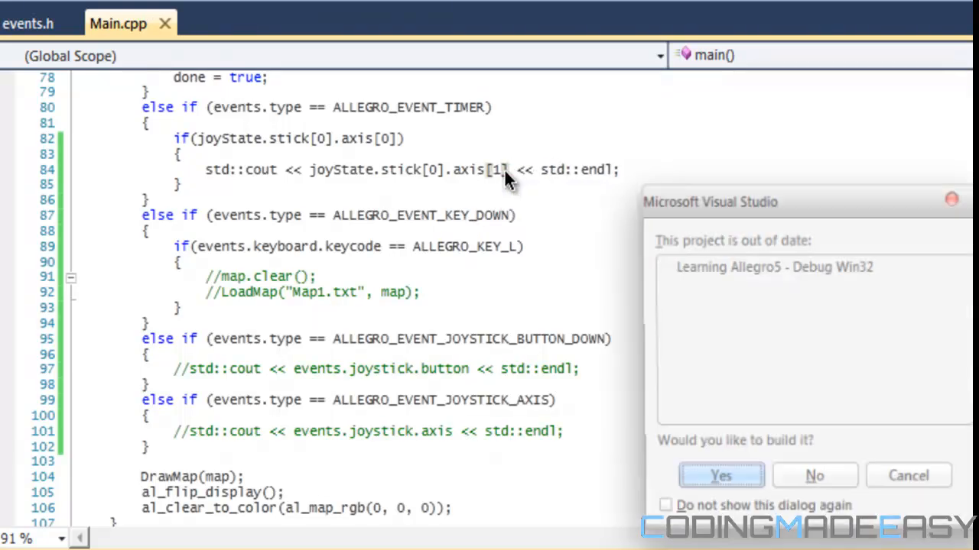
Step: Rebuild and run the game to watch axis output, and set the axis index to 1
{"action": "left_click", "coordinate": [719, 475]}
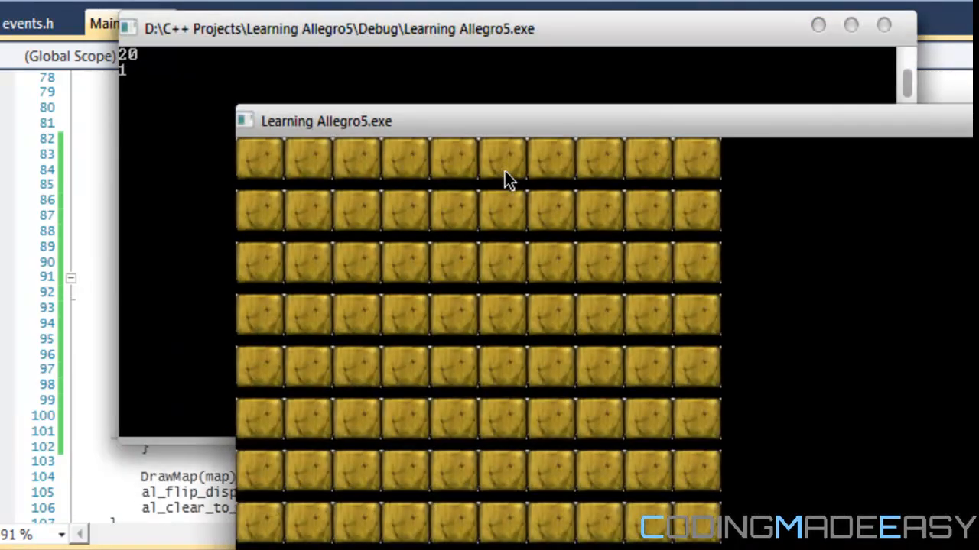
{"action": "mouse_move", "coordinate": [584, 238]}
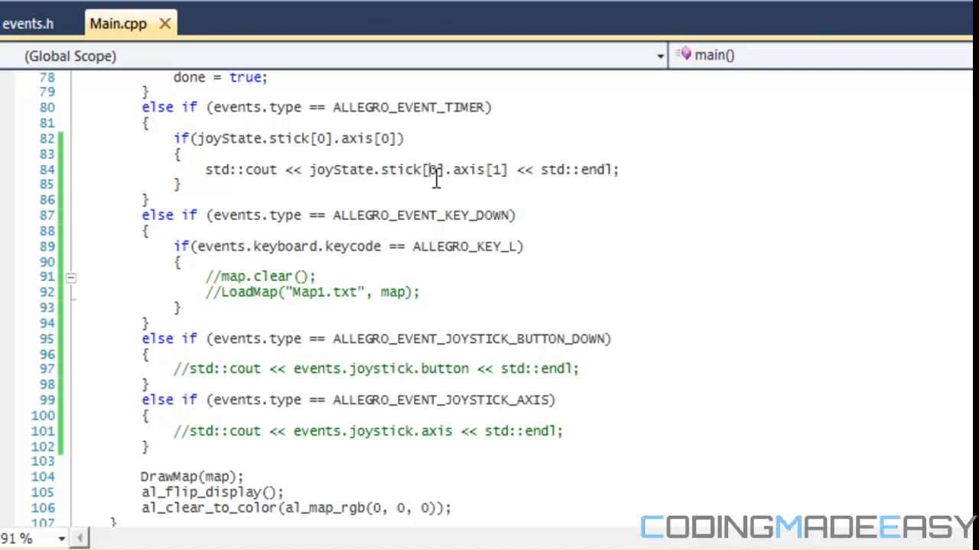
{"action": "type", "text": "1"}
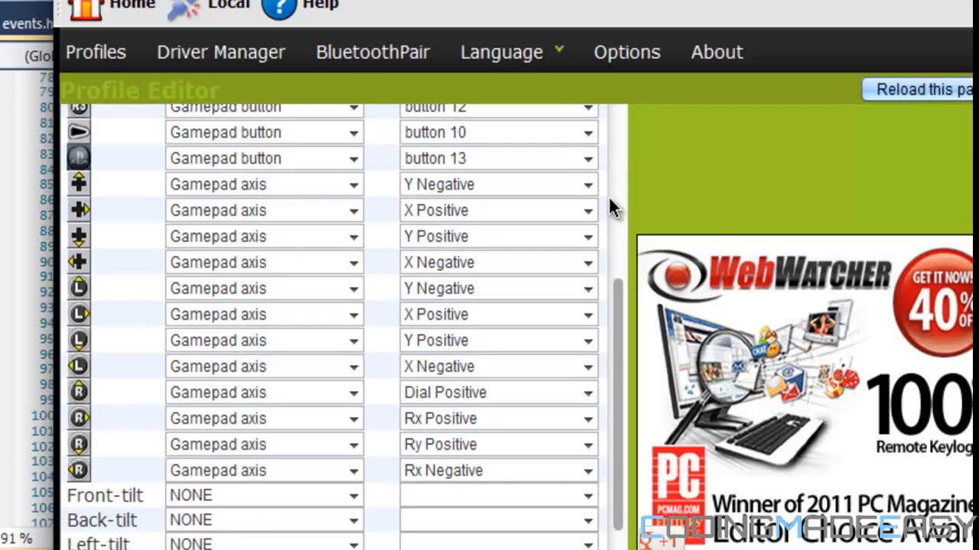
Step: Change the printed stick axis index from 1 back to 0 in Main.cpp
{"action": "left_click", "coordinate": [237, 367]}
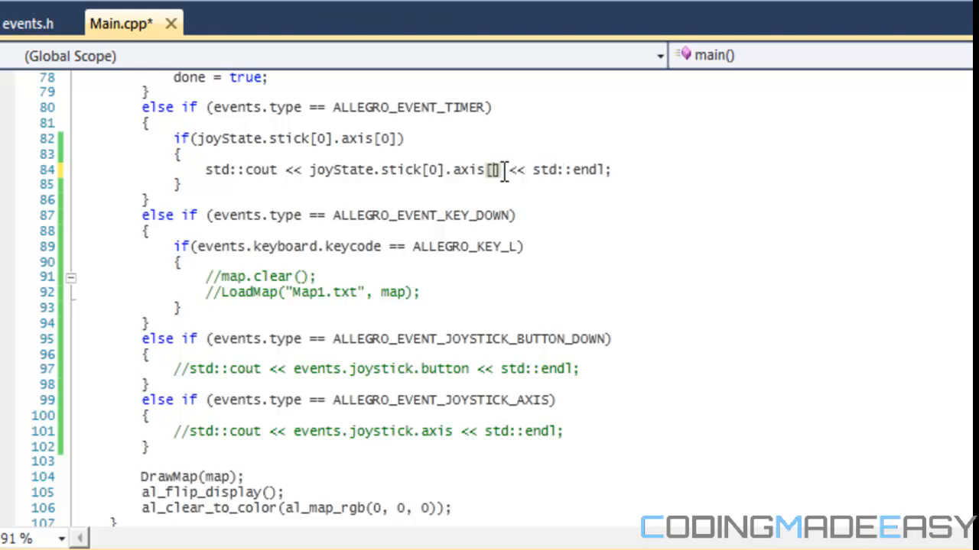
{"action": "type", "text": "0"}
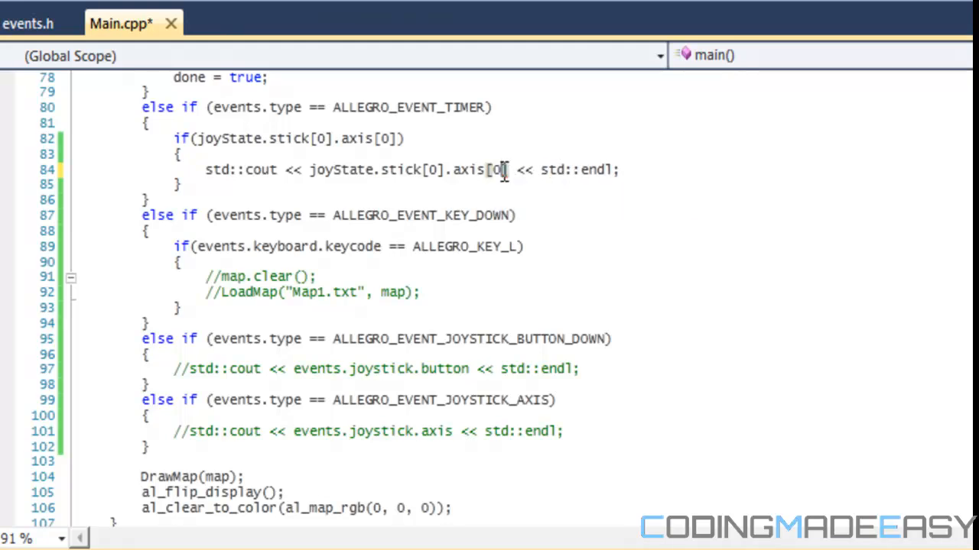
{"action": "mouse_move", "coordinate": [671, 299]}
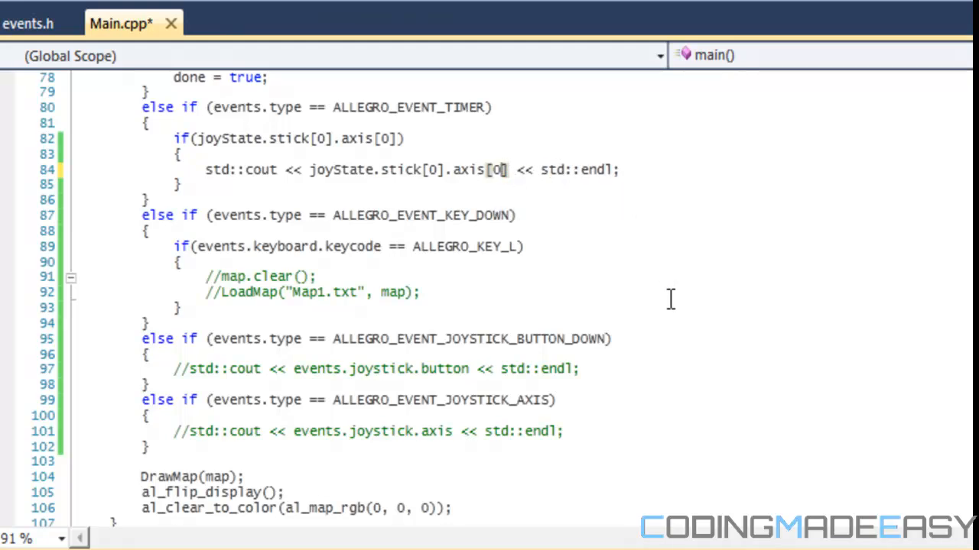